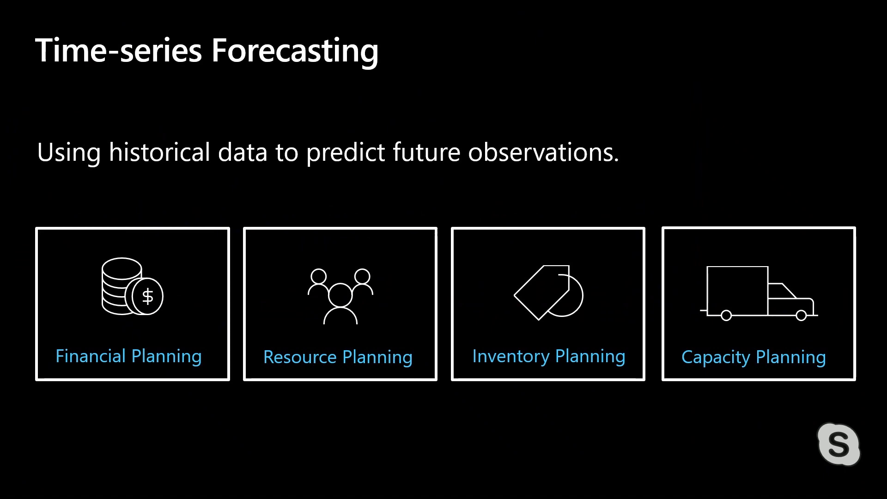
pyautogui.moveTo(459, 204)
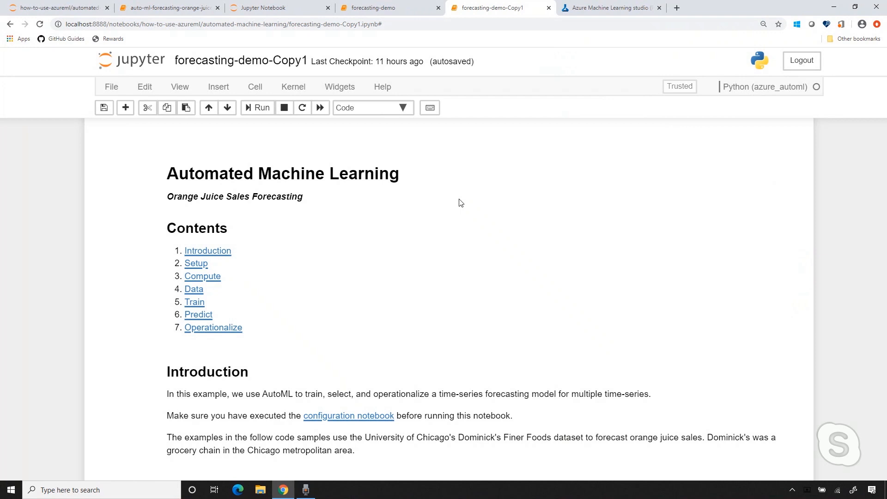
# Step: Scroll down through the notebook's setup, data loading and train/test split cells
pyautogui.scroll(-3)
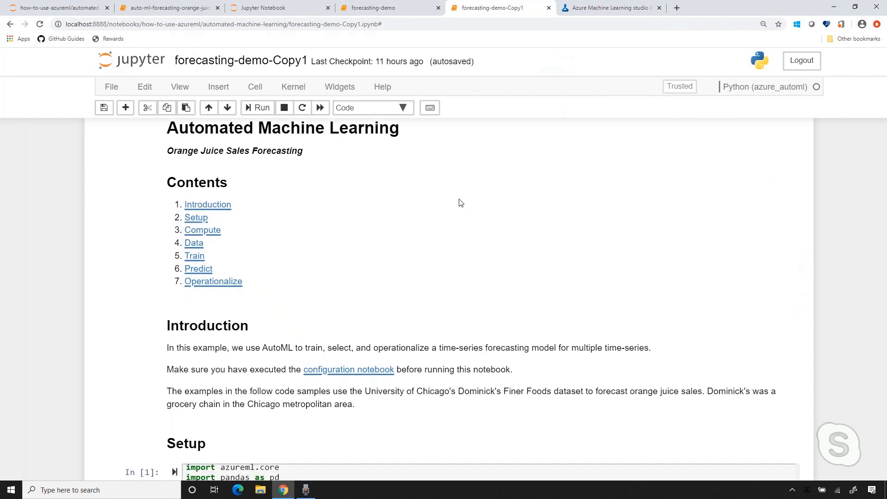
pyautogui.scroll(-3)
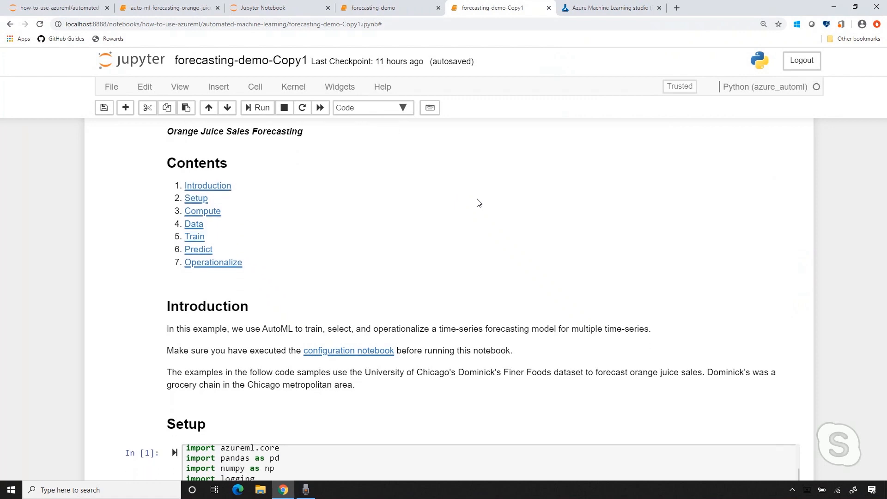
pyautogui.scroll(-3)
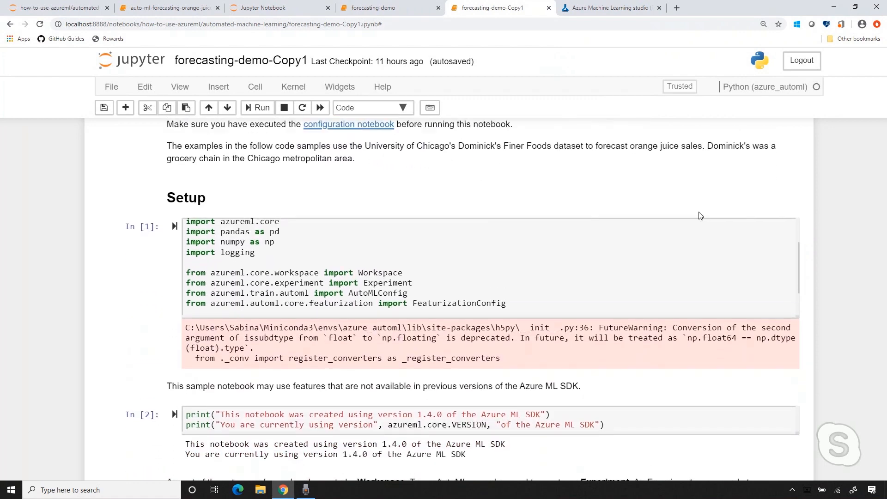
pyautogui.scroll(-3)
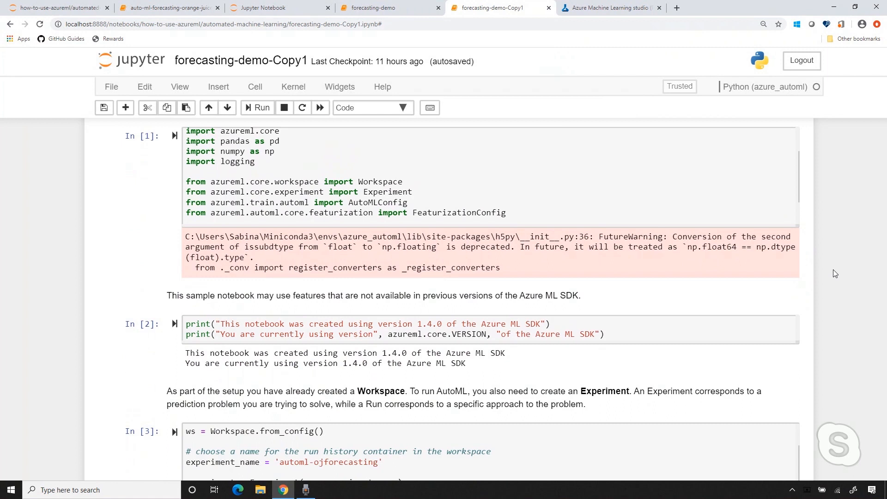
pyautogui.scroll(-3)
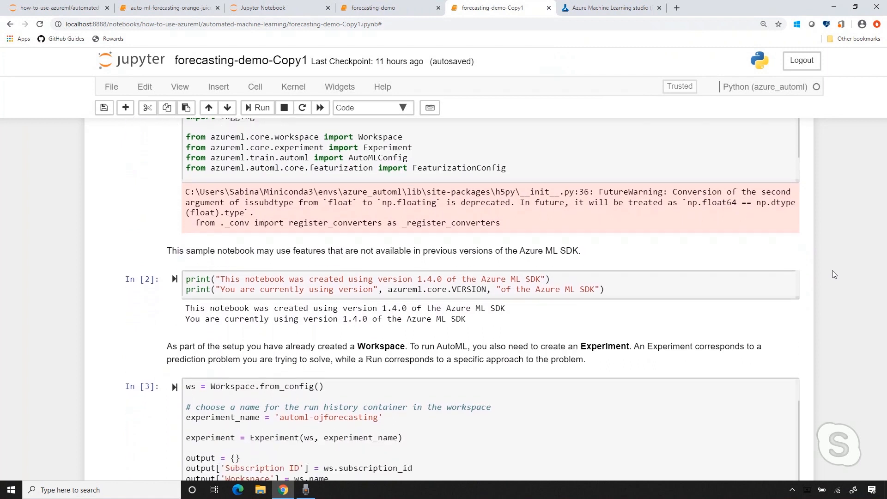
pyautogui.scroll(-3)
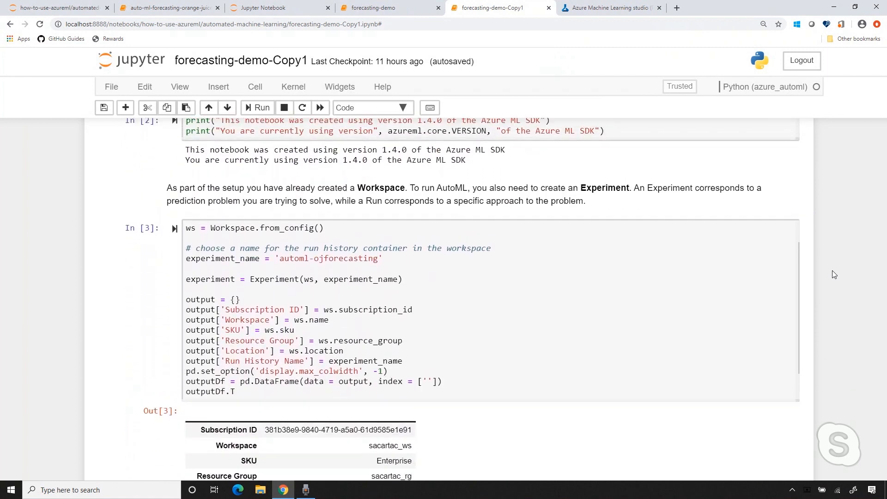
pyautogui.scroll(-3)
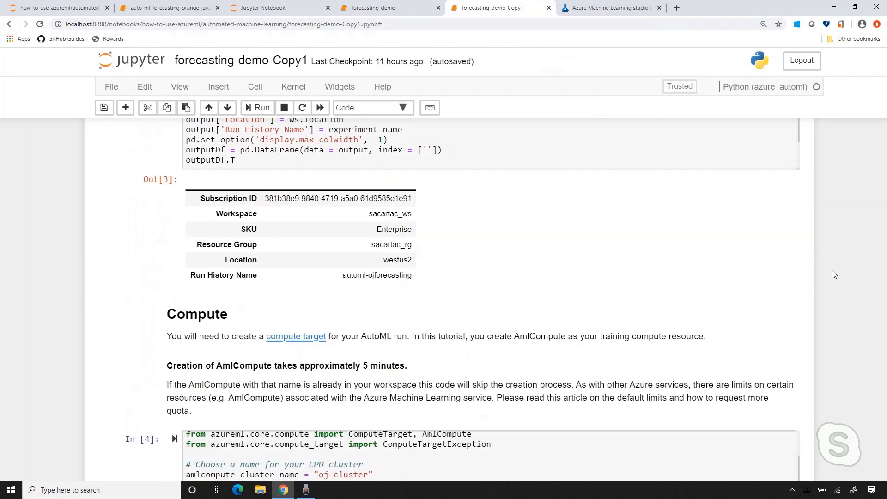
pyautogui.scroll(-3)
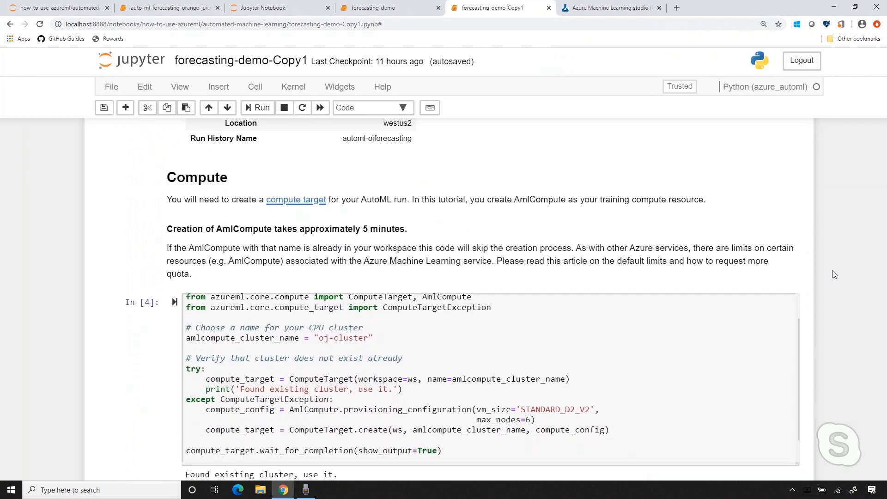
pyautogui.scroll(-3)
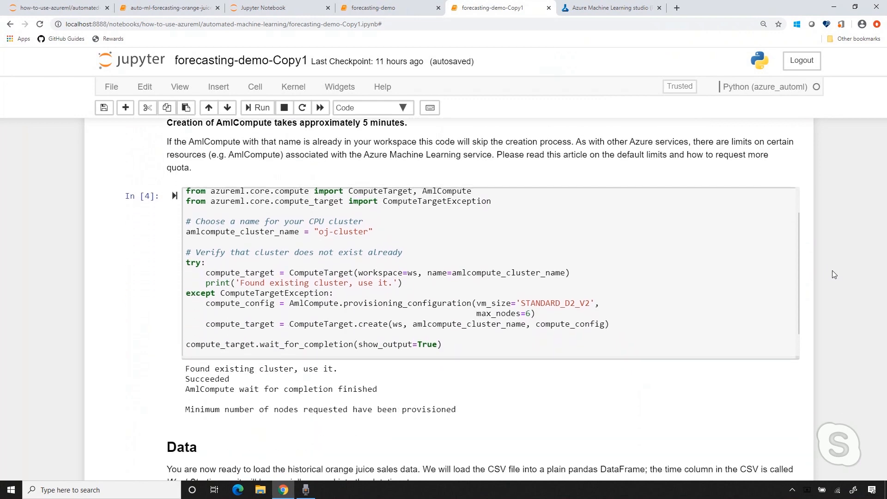
pyautogui.scroll(-3)
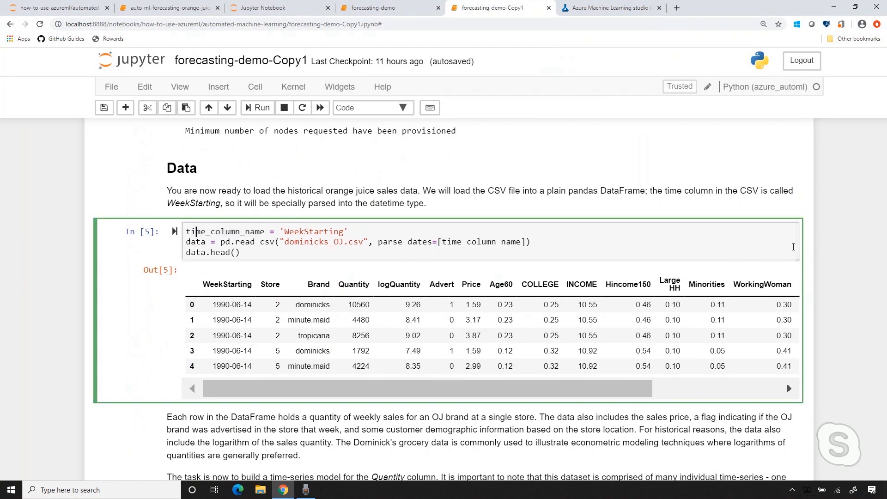
pyautogui.moveTo(823, 242)
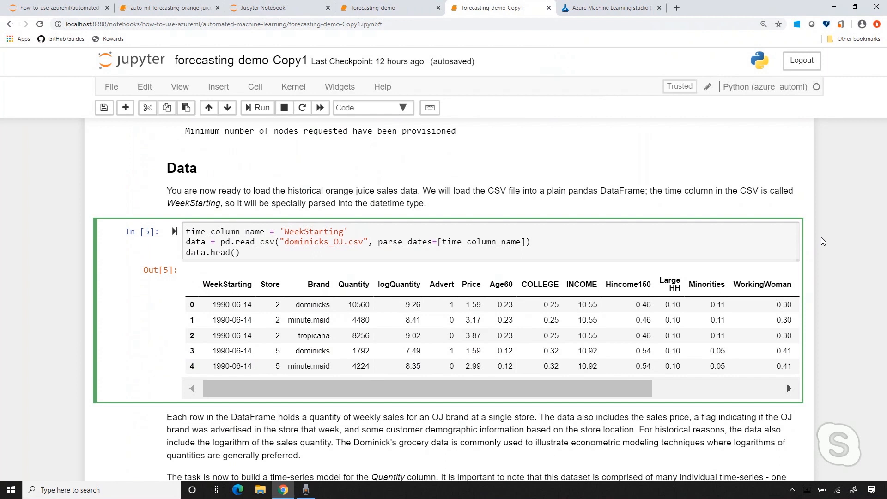
pyautogui.moveTo(195, 289)
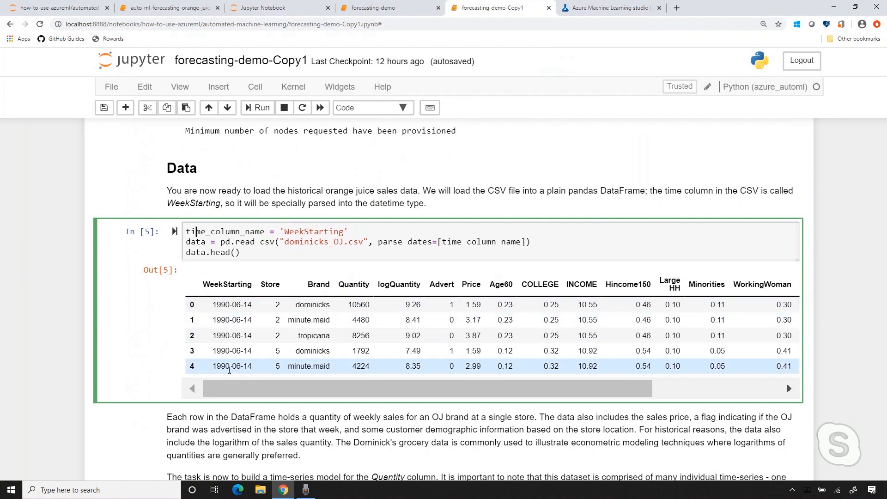
pyautogui.moveTo(279, 306)
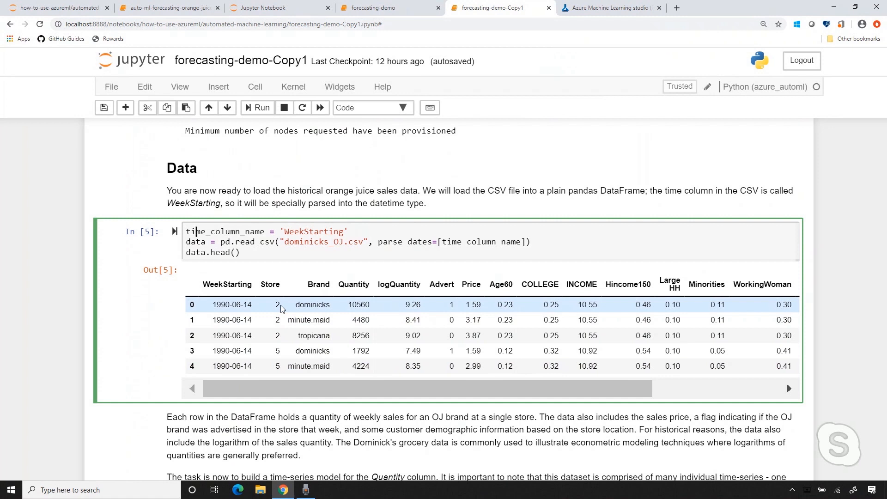
pyautogui.moveTo(316, 314)
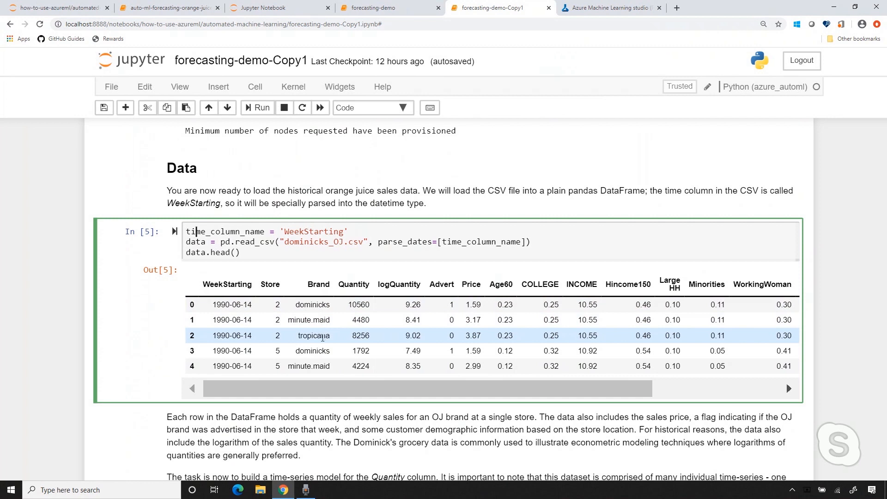
pyautogui.moveTo(283, 370)
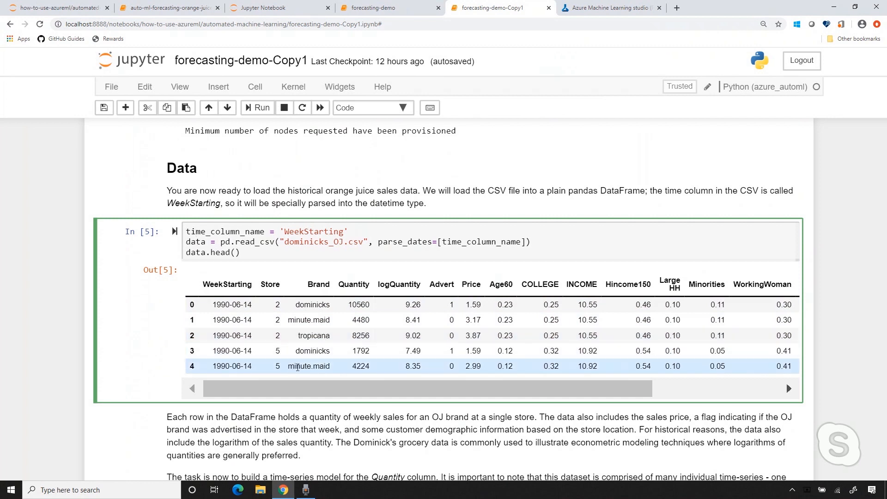
pyautogui.scroll(-3)
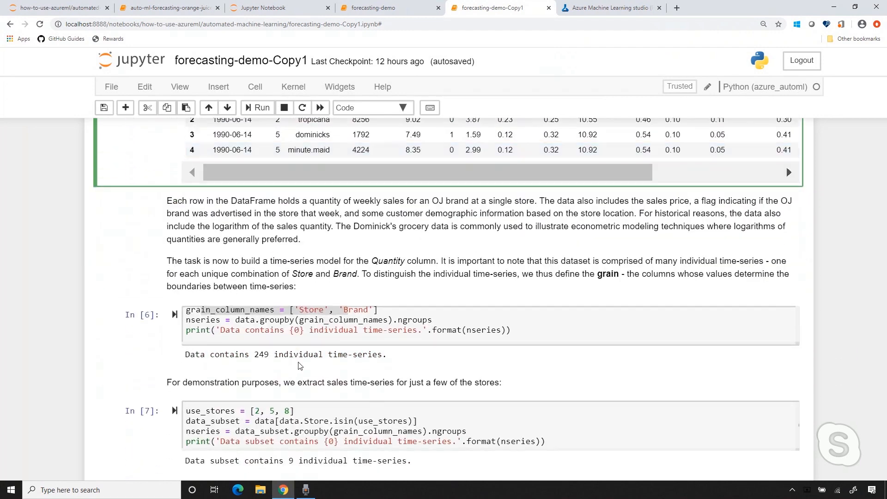
pyautogui.scroll(3)
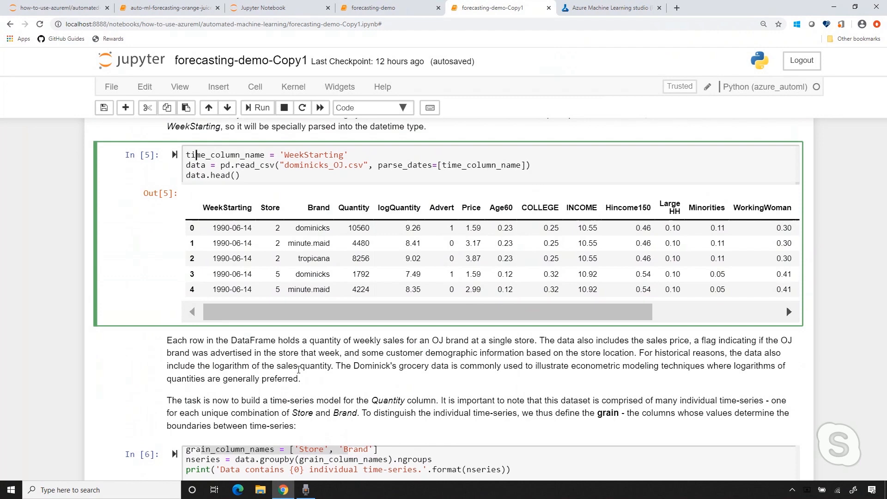
pyautogui.scroll(-3)
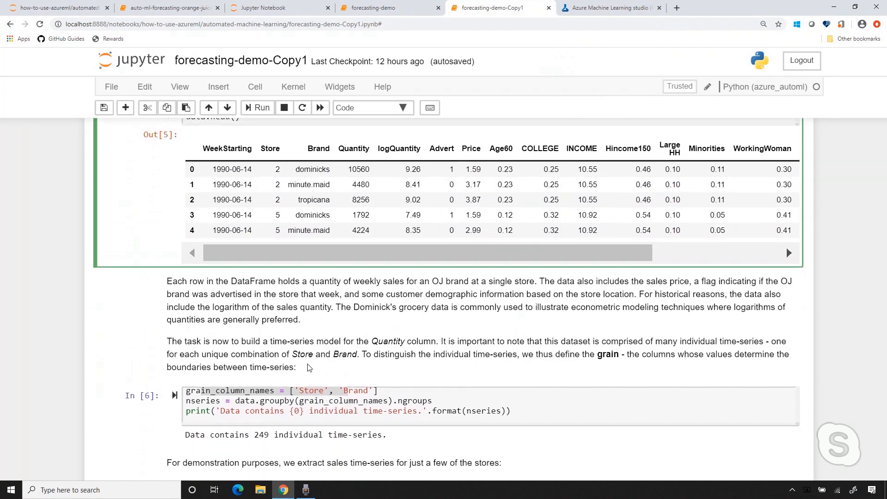
pyautogui.scroll(-3)
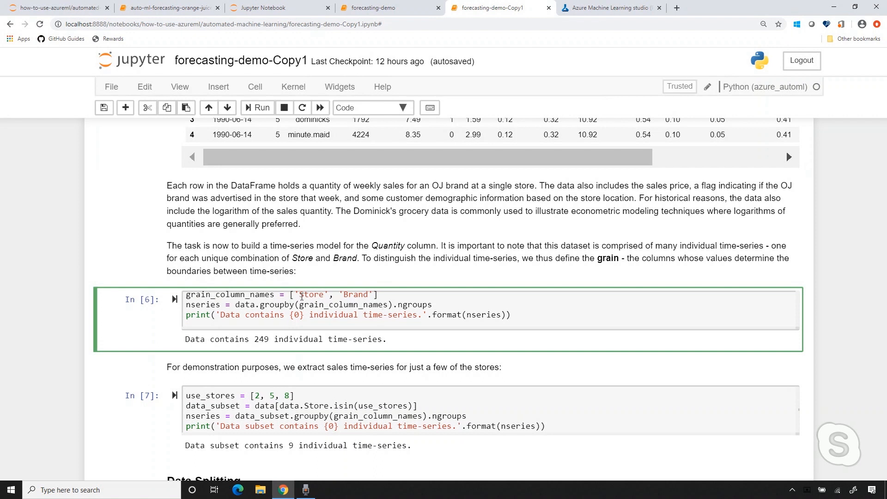
pyautogui.scroll(-3)
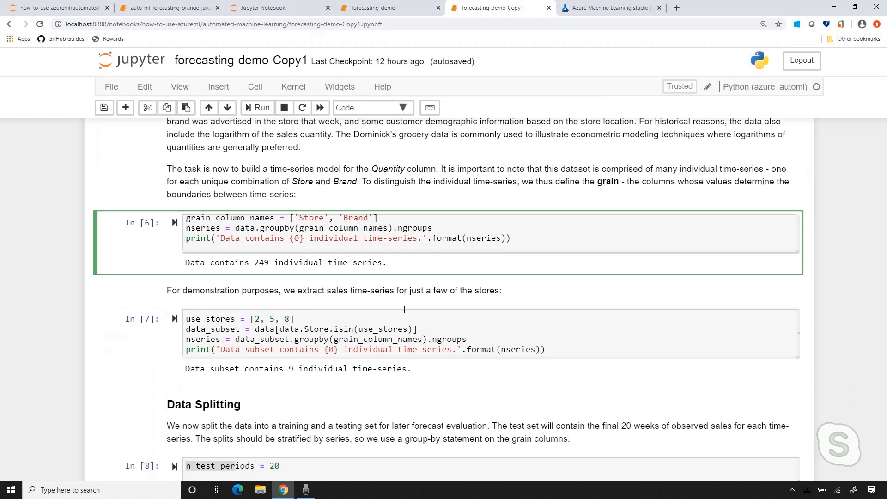
pyautogui.moveTo(324, 317)
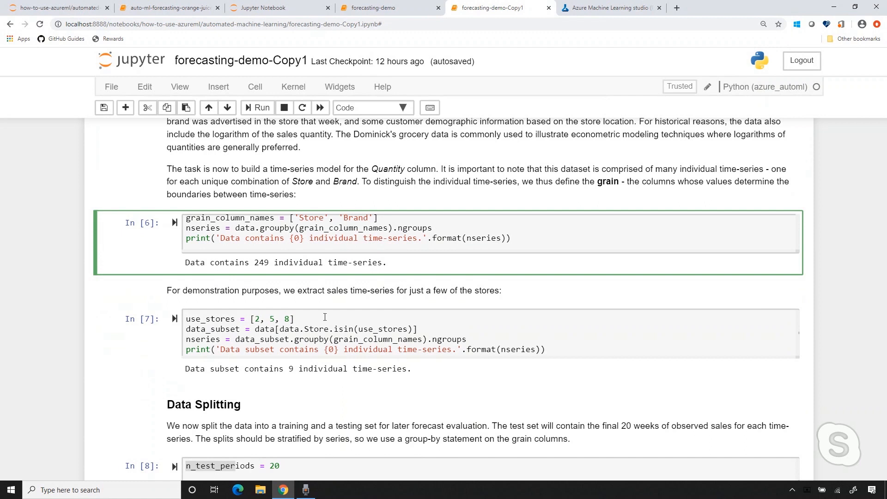
pyautogui.moveTo(288, 331)
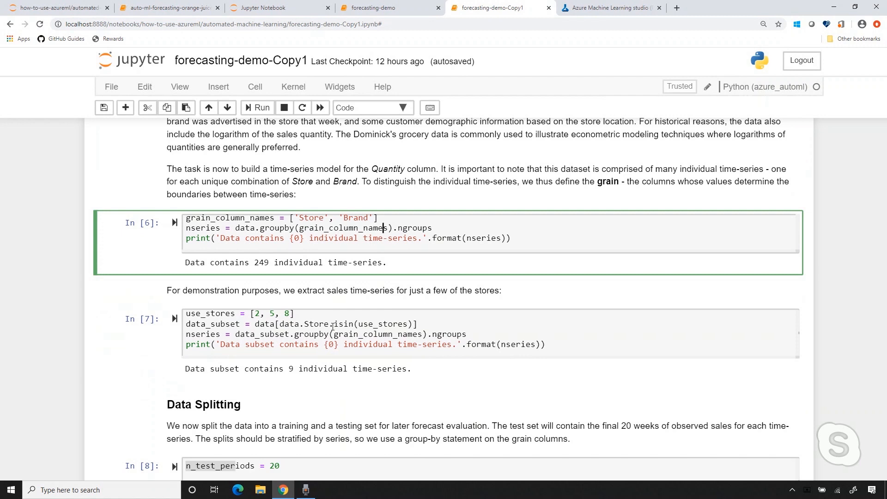
pyautogui.scroll(-3)
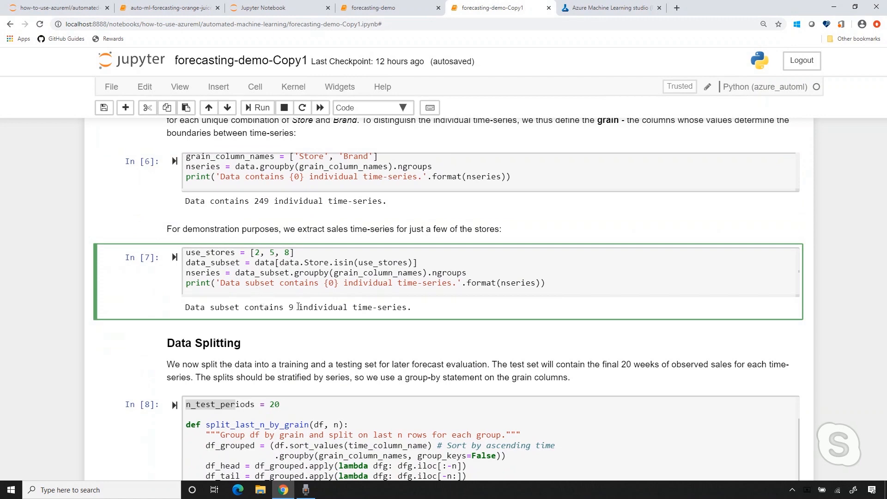
pyautogui.scroll(-3)
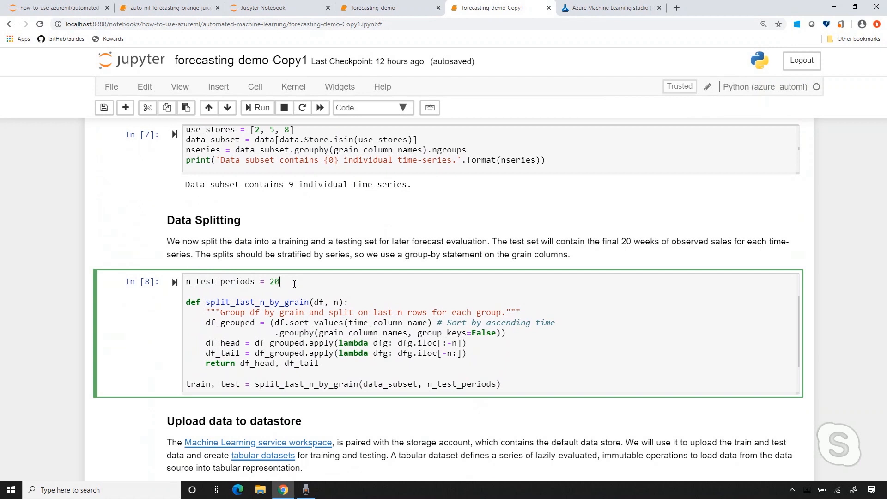
# Step: Scroll on to the AutoML settings code cell and select it for review
pyautogui.scroll(-3)
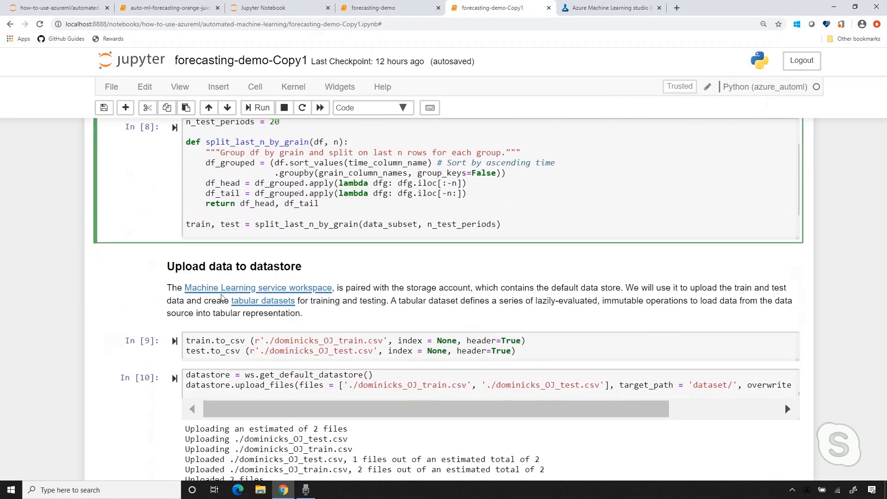
pyautogui.scroll(-3)
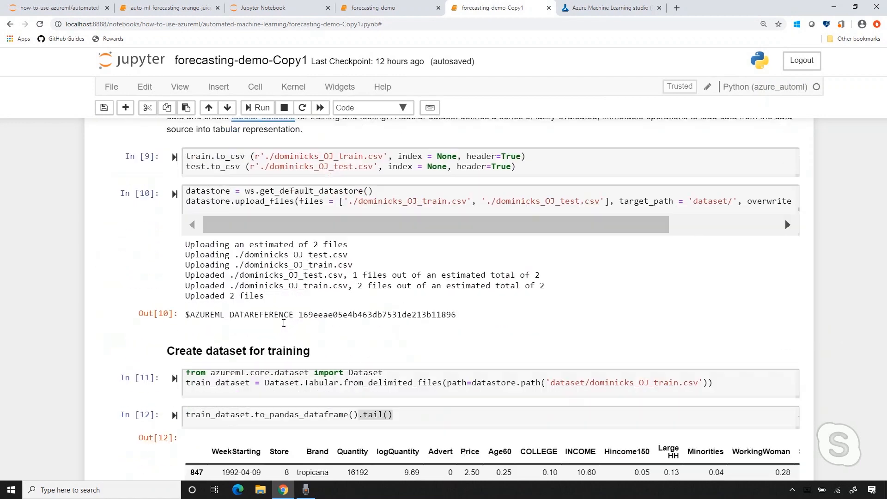
pyautogui.scroll(-3)
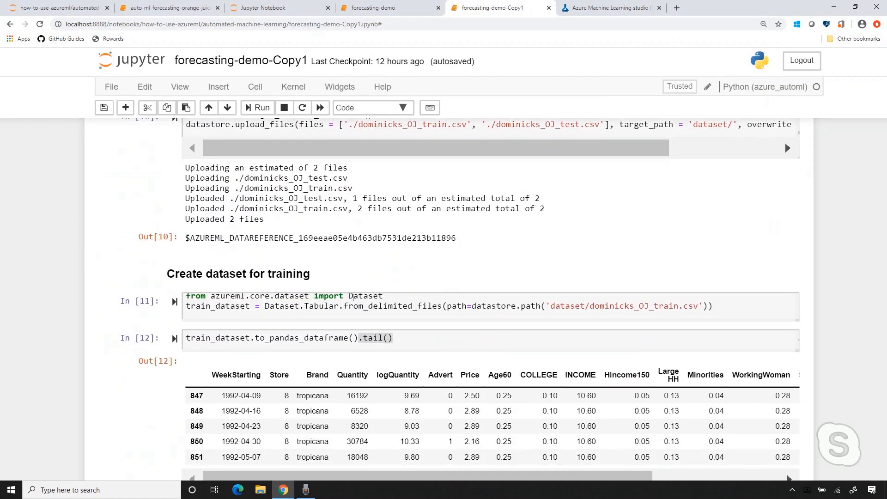
pyautogui.scroll(-3)
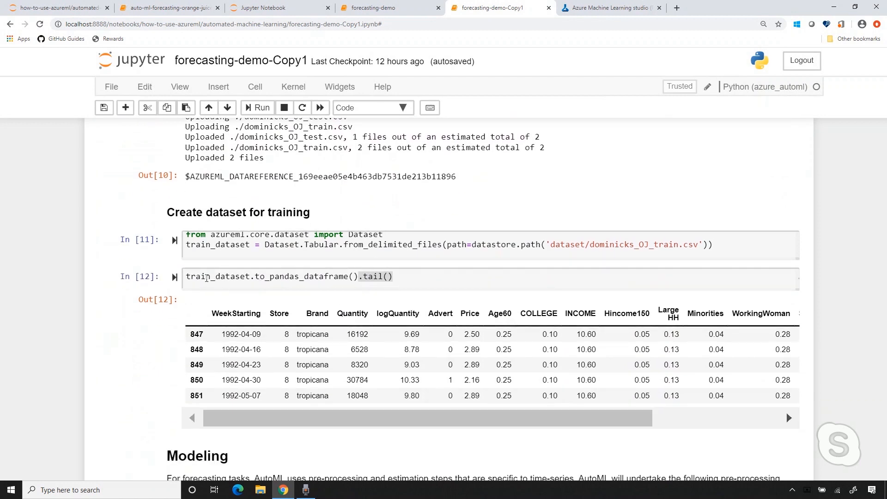
pyautogui.scroll(-3)
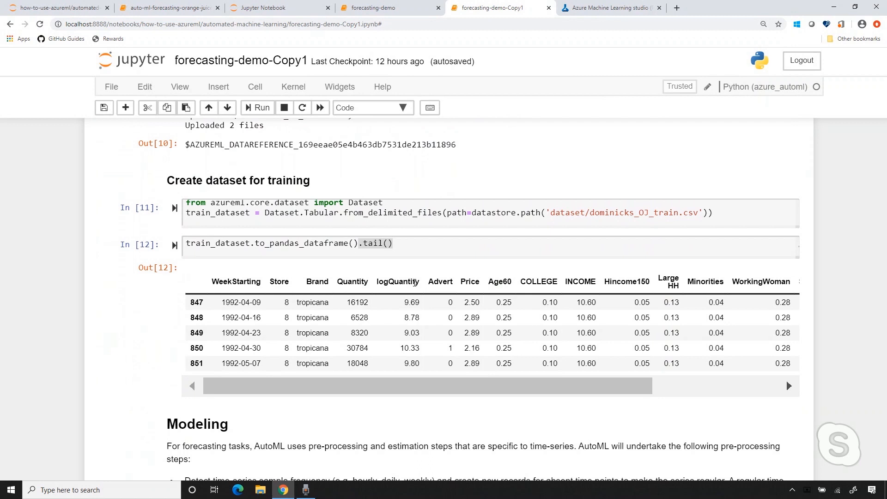
pyautogui.scroll(-3)
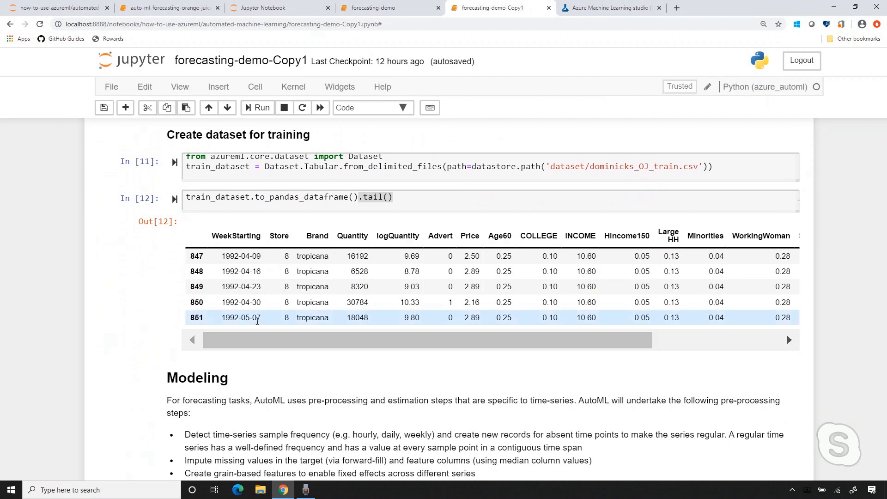
pyautogui.scroll(-3)
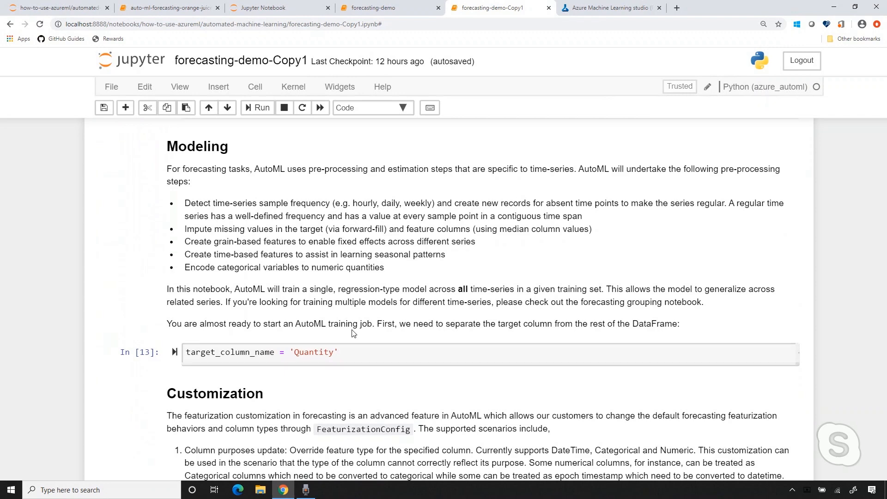
pyautogui.scroll(-3)
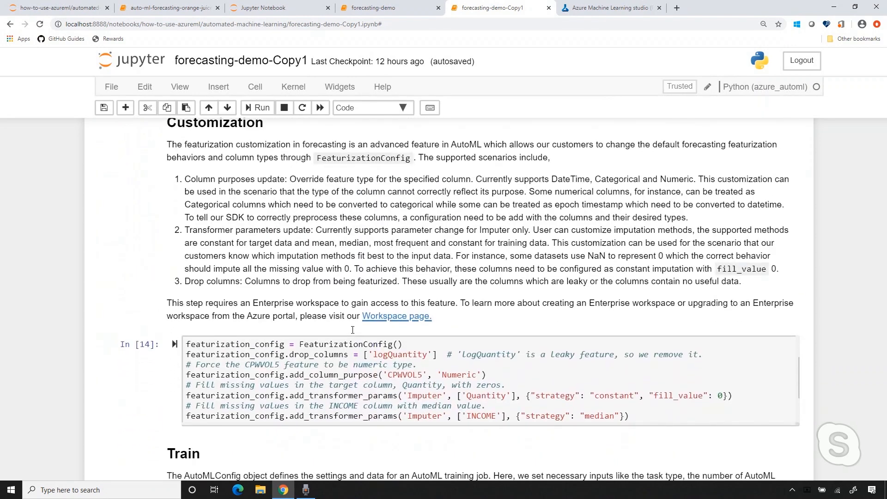
pyautogui.scroll(-3)
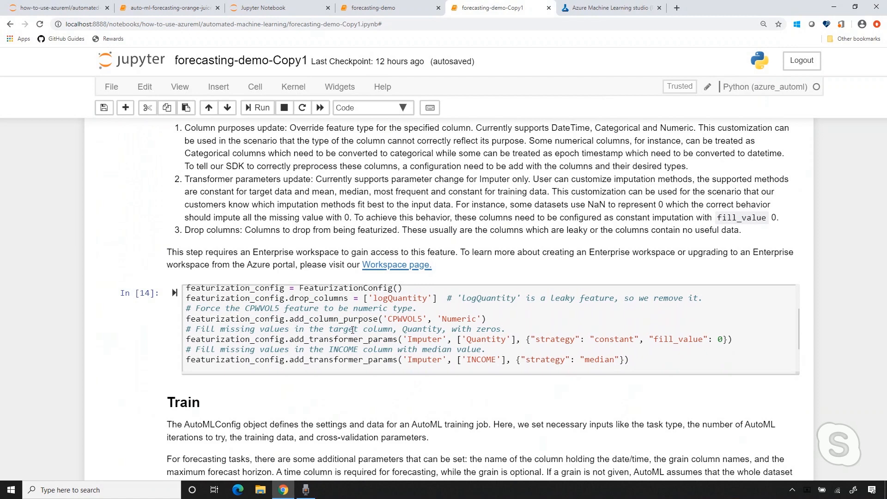
pyautogui.scroll(-3)
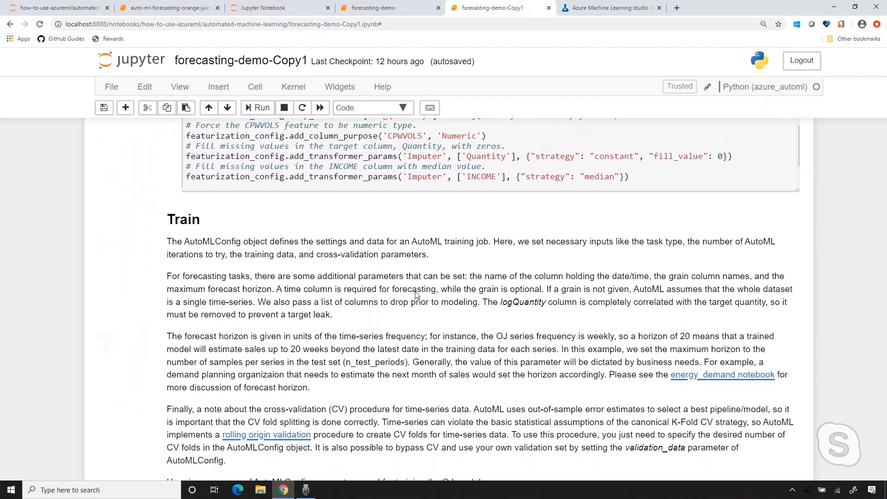
pyautogui.scroll(-3)
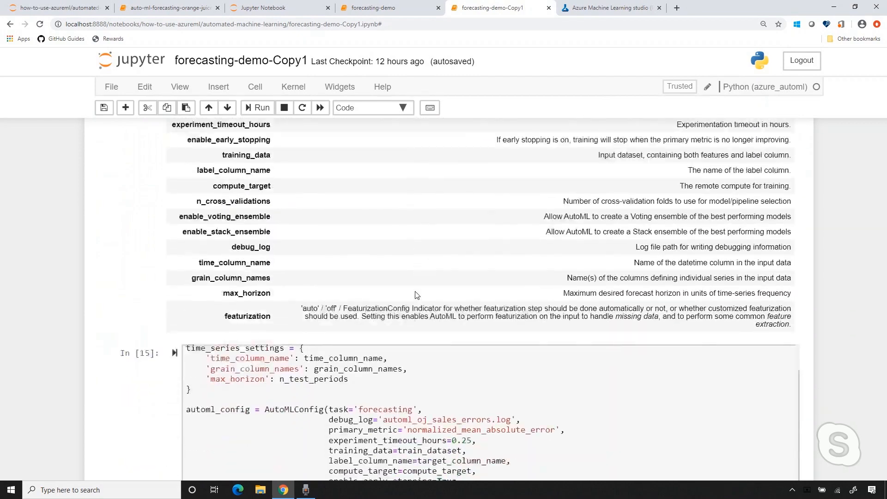
pyautogui.scroll(-3)
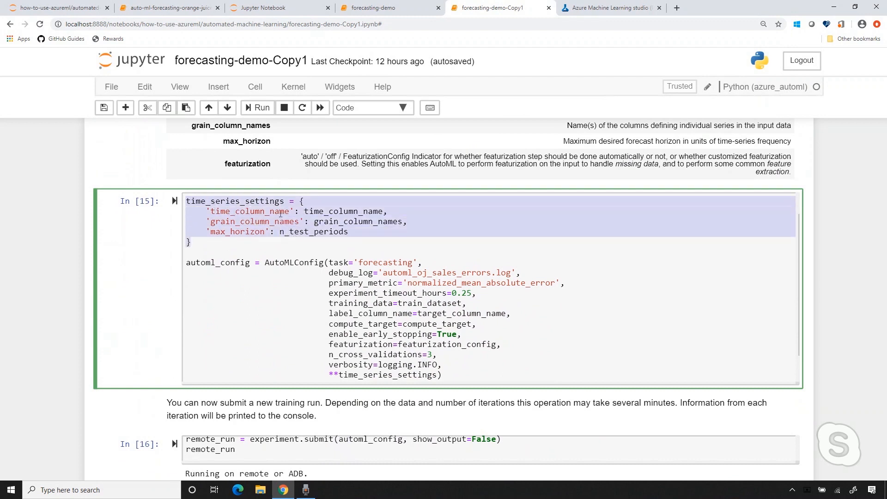
pyautogui.click(278, 221)
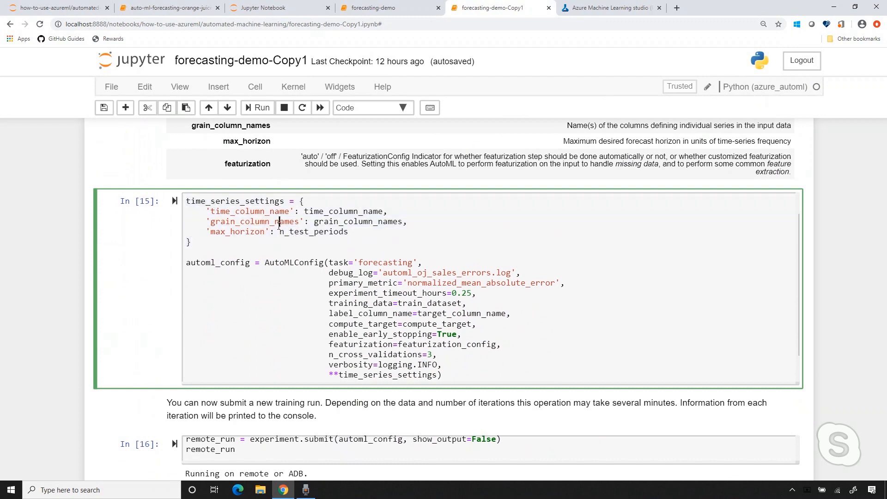
pyautogui.moveTo(383, 366)
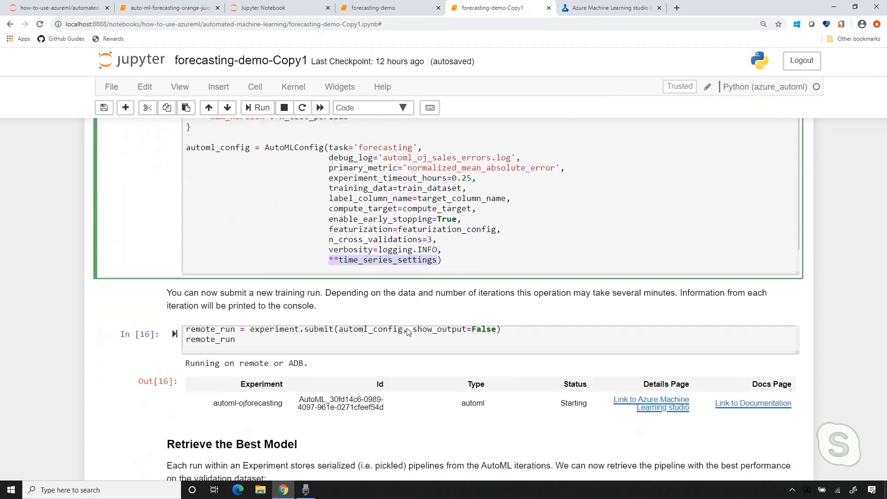
pyautogui.scroll(3)
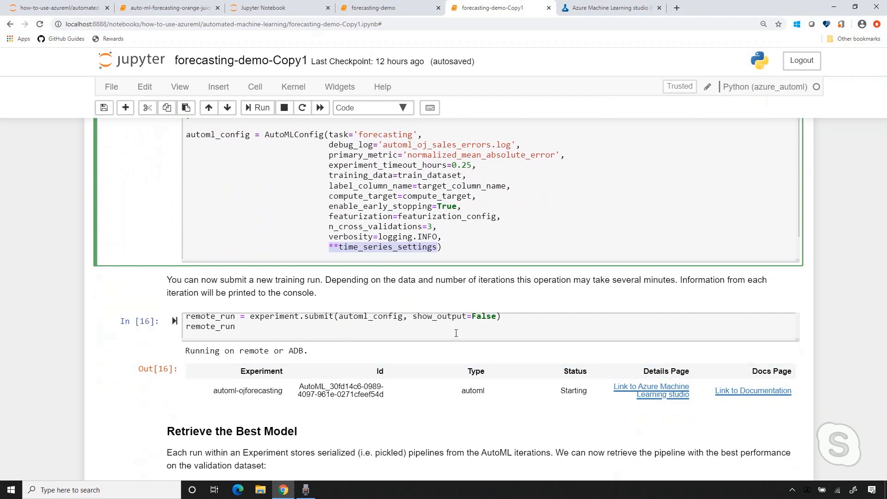
pyautogui.moveTo(655, 395)
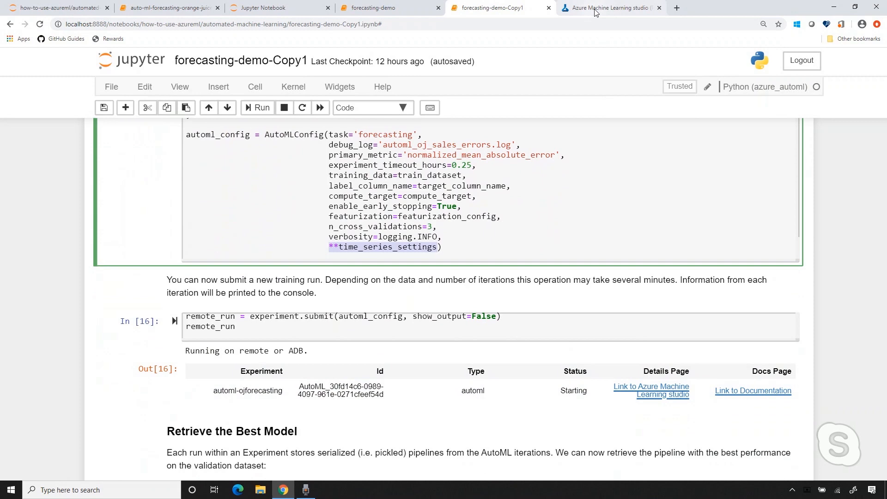
# Step: Switch to the Azure ML studio tab showing Run 99's Models list with VotingEnsemble best at 0.031945
pyautogui.click(611, 7)
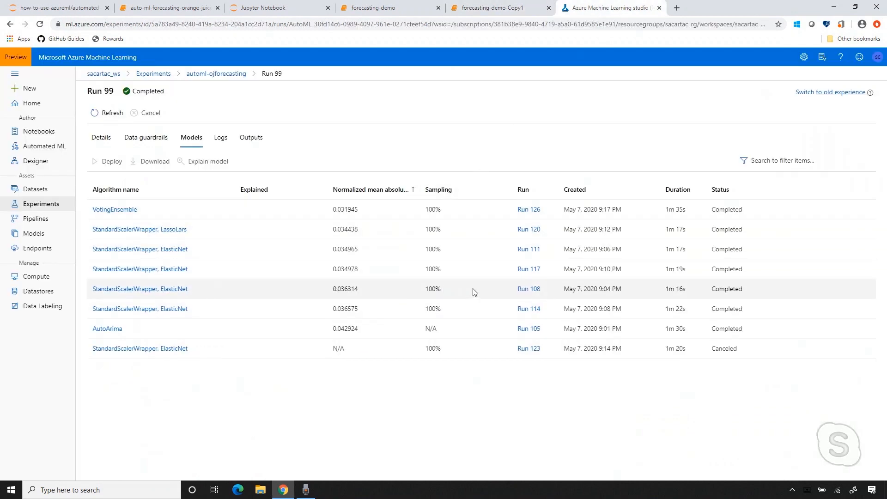
pyautogui.moveTo(230, 206)
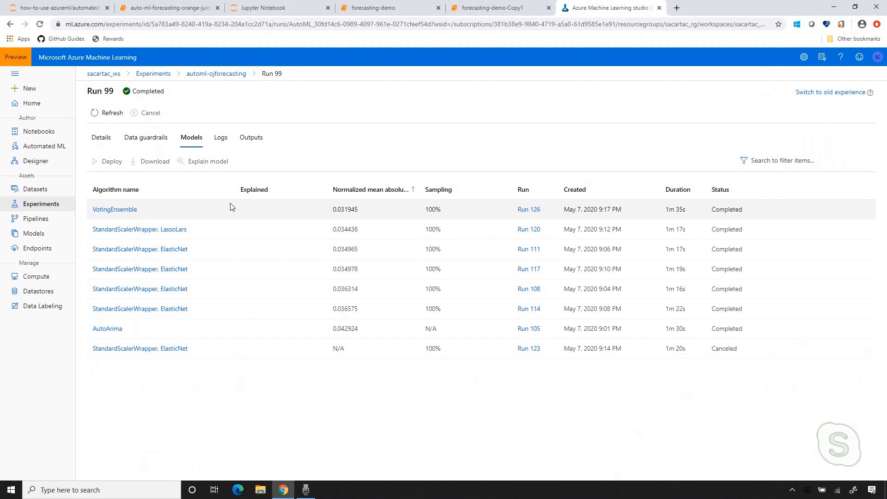
pyautogui.moveTo(477, 214)
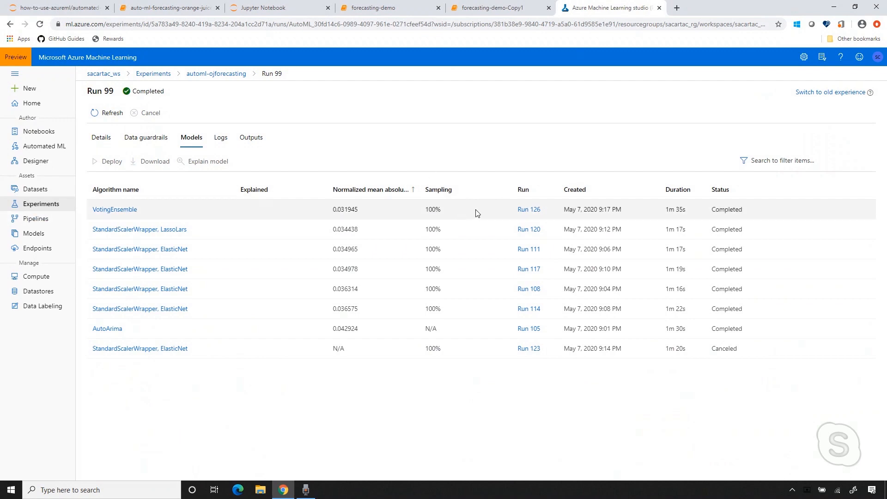
# Step: Return to the forecasting-demo-Copy1 notebook and review the best model's pipeline ending in LassoLars and its featurization summary
pyautogui.click(498, 7)
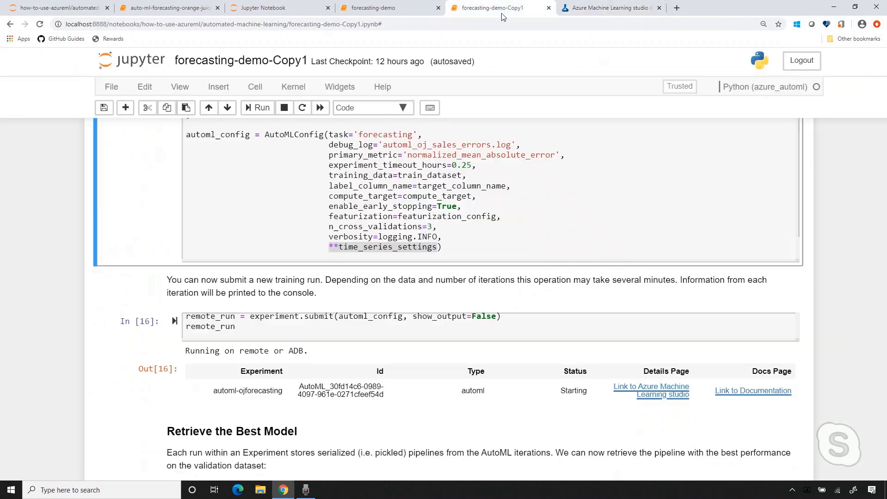
pyautogui.scroll(-3)
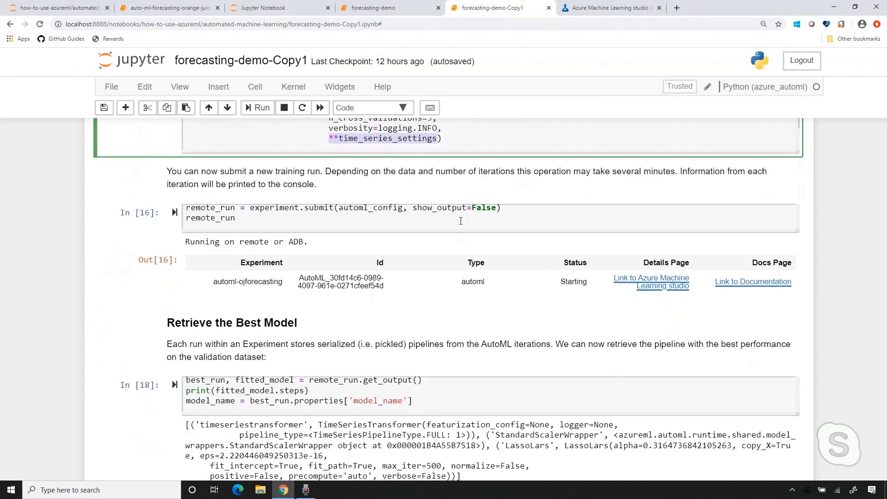
pyautogui.scroll(-3)
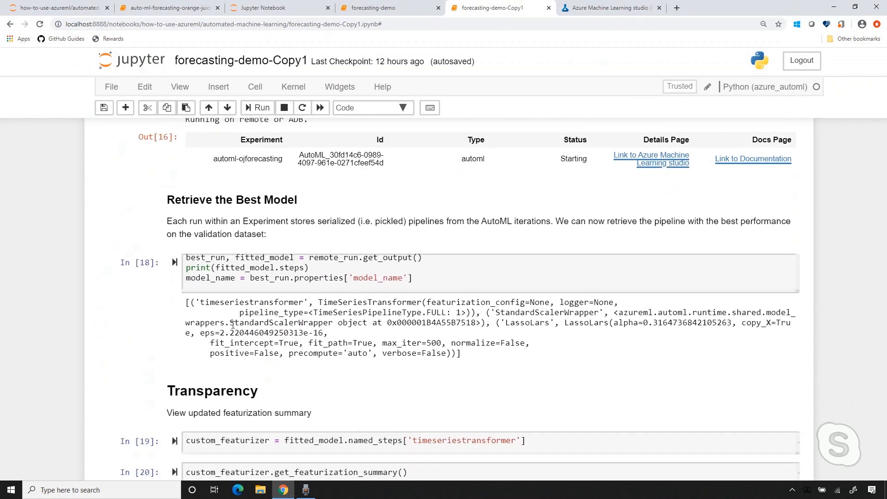
pyautogui.doubleClick(262, 321)
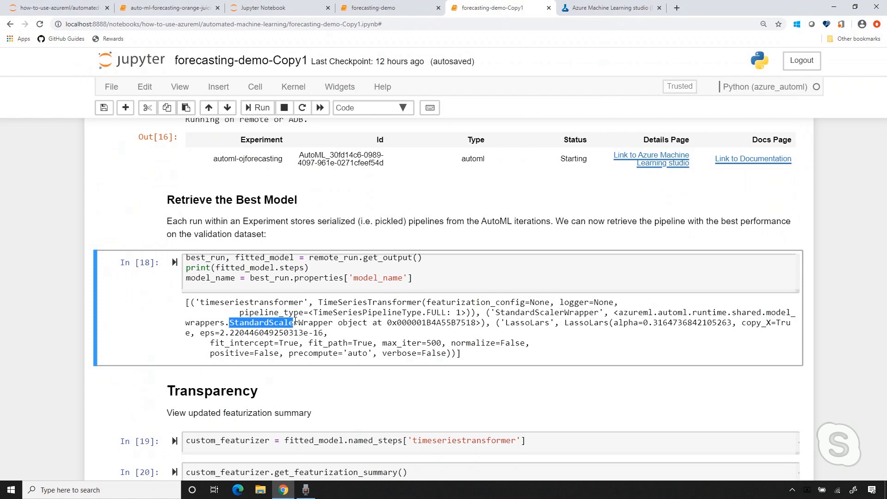
pyautogui.scroll(-3)
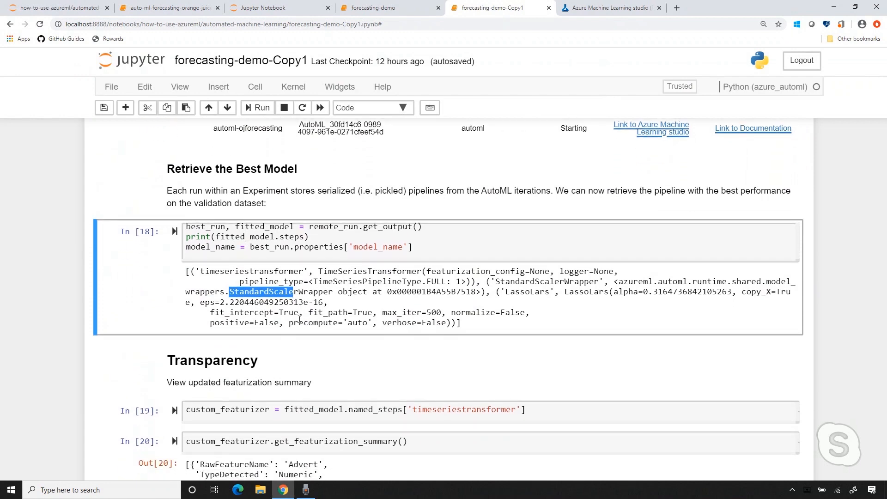
pyautogui.scroll(-3)
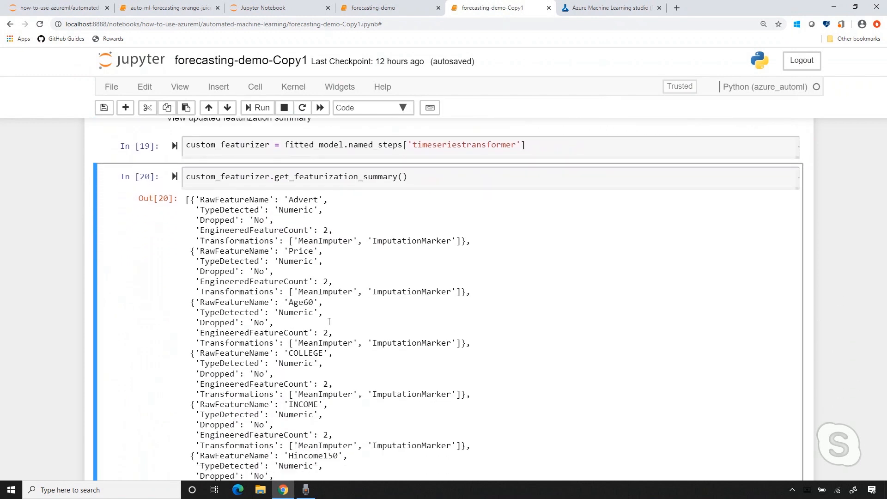
pyautogui.scroll(-3)
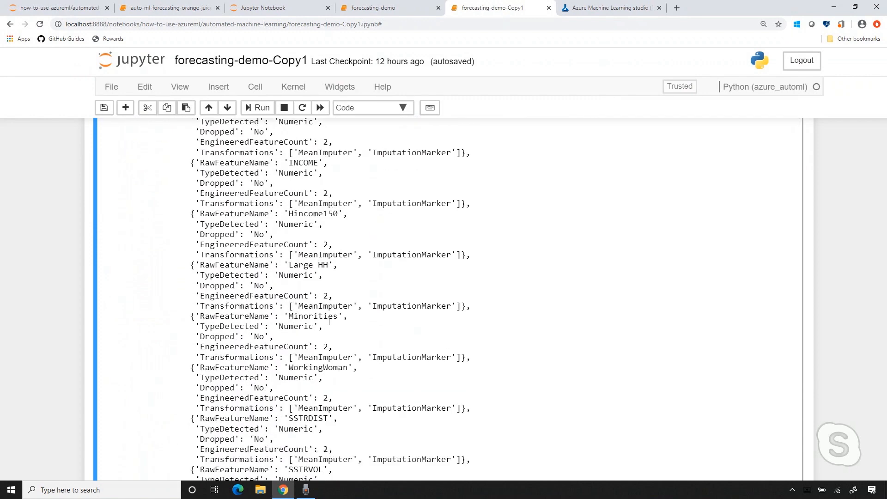
pyautogui.scroll(-3)
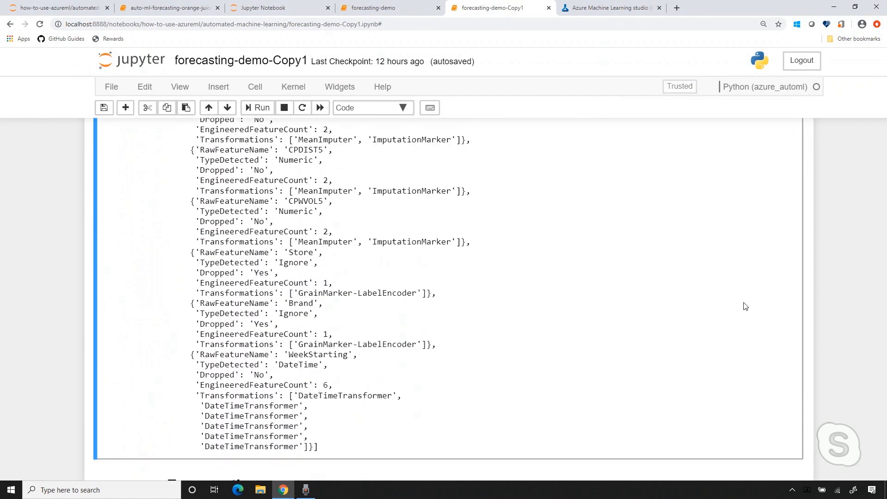
pyautogui.scroll(-3)
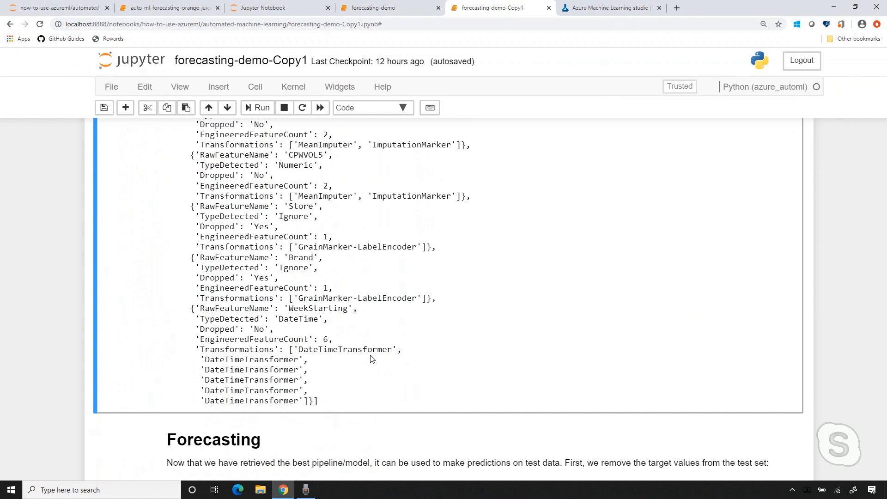
pyautogui.scroll(-3)
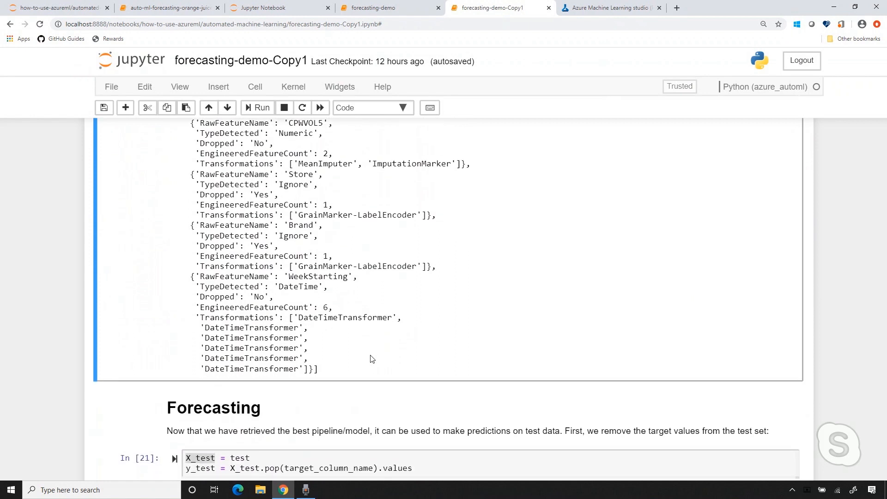
pyautogui.scroll(-3)
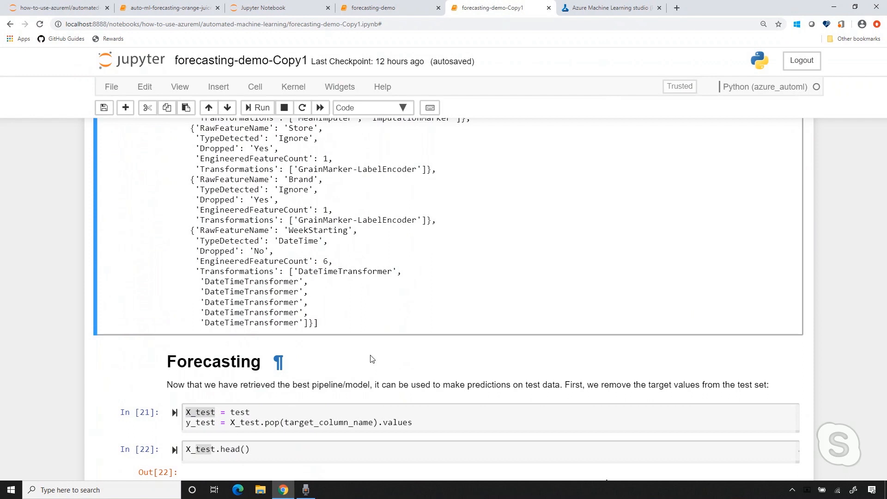
pyautogui.scroll(-3)
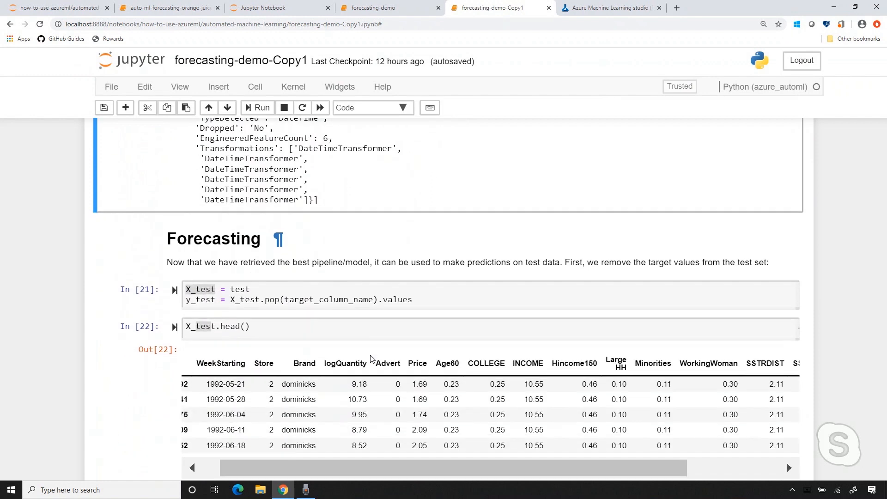
pyautogui.scroll(-3)
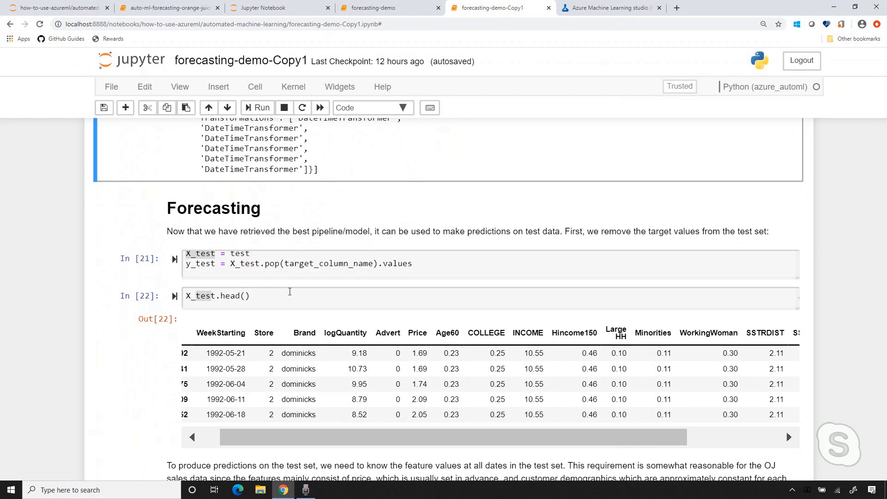
pyautogui.scroll(-3)
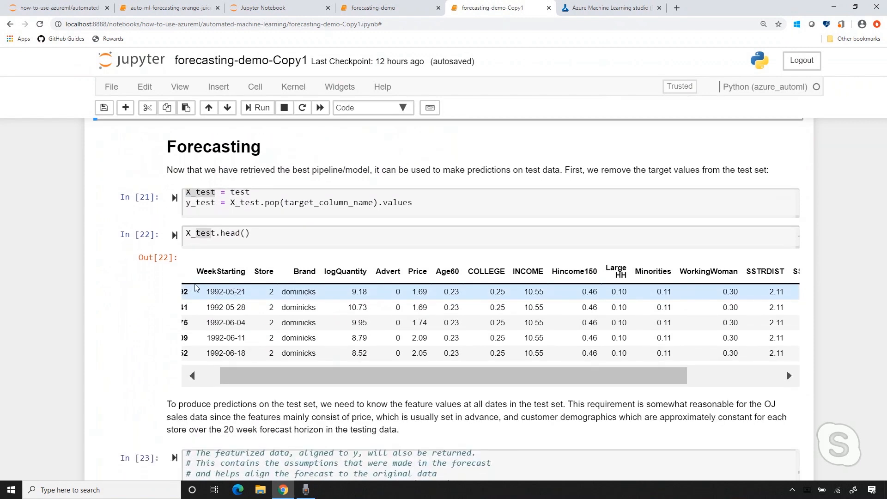
pyautogui.moveTo(229, 291)
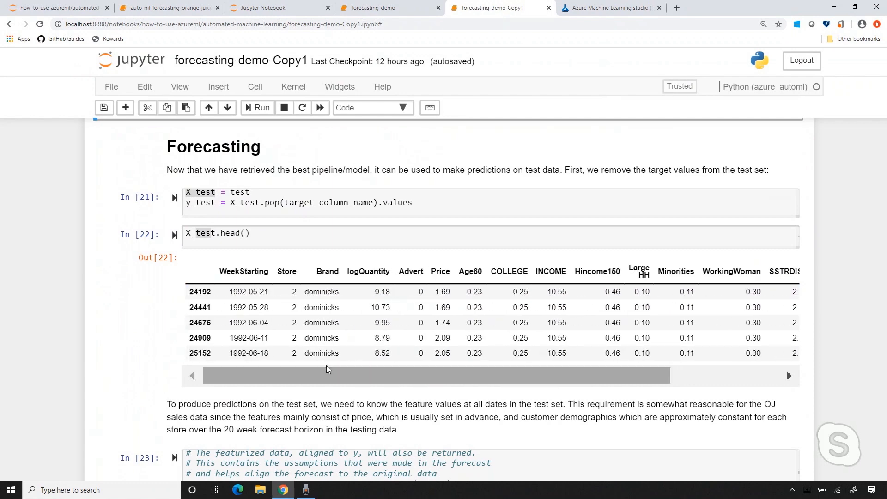
# Step: Scroll through the Evaluate cells to the test scores (MAPE 113.911) and prediction-versus-truth scatter plot
pyautogui.scroll(-3)
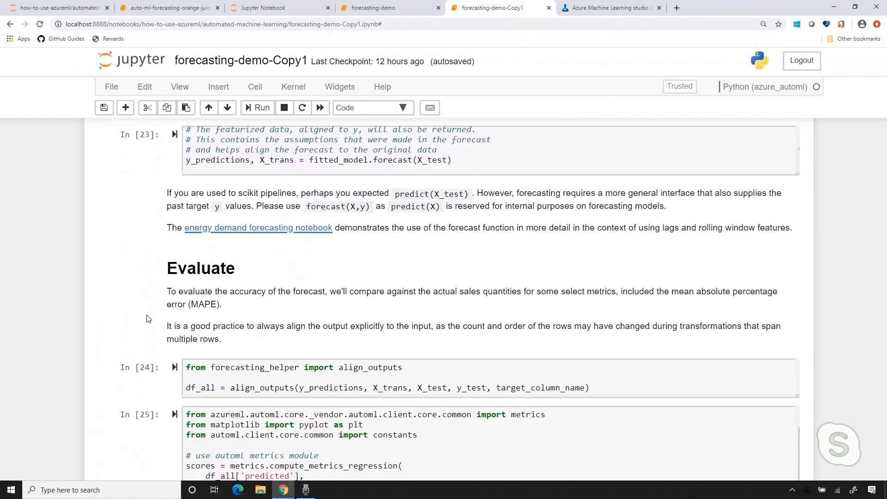
pyautogui.scroll(-3)
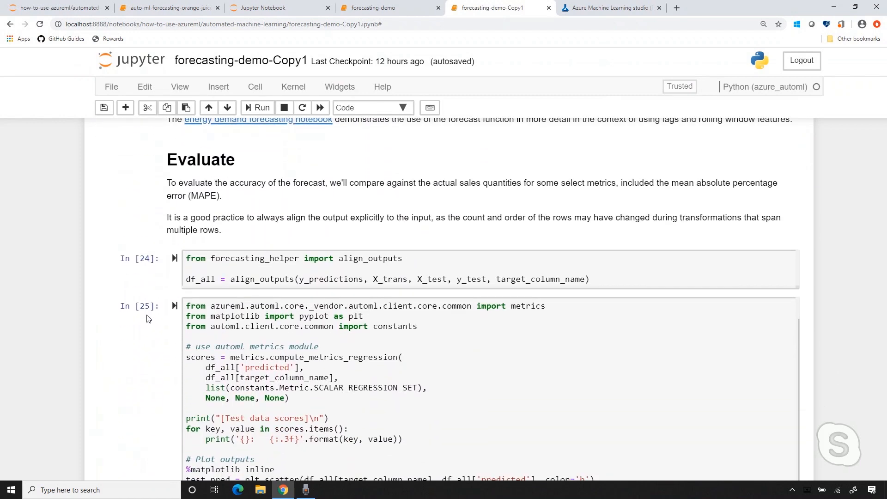
pyautogui.scroll(-3)
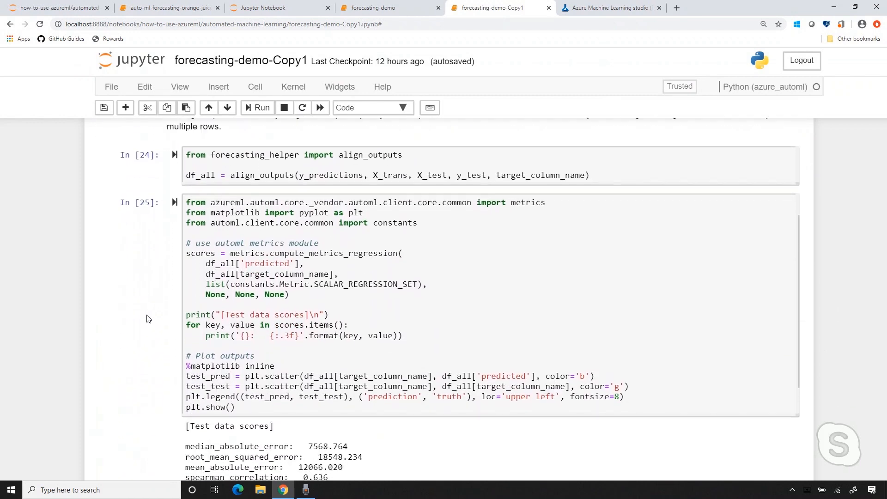
pyautogui.scroll(-3)
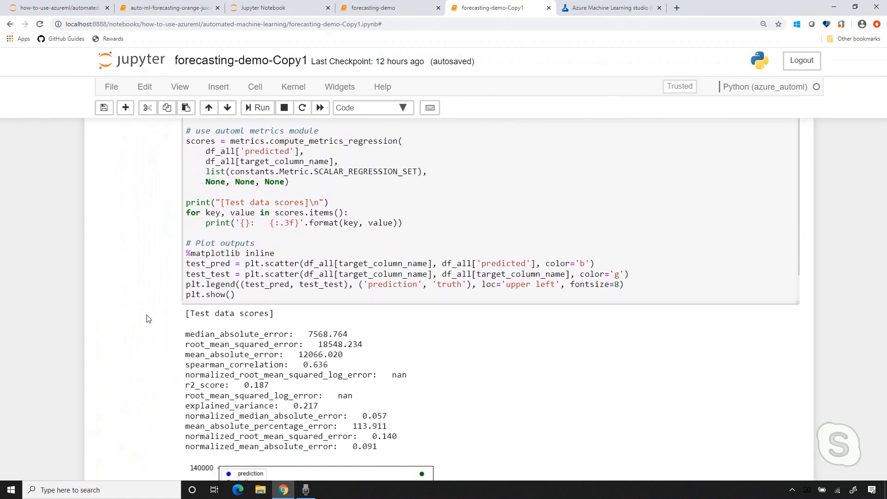
pyautogui.scroll(-3)
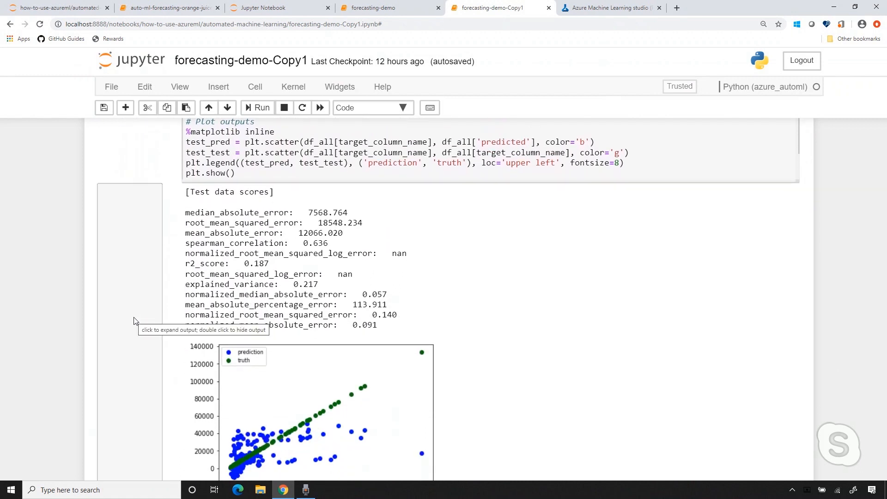
pyautogui.scroll(-3)
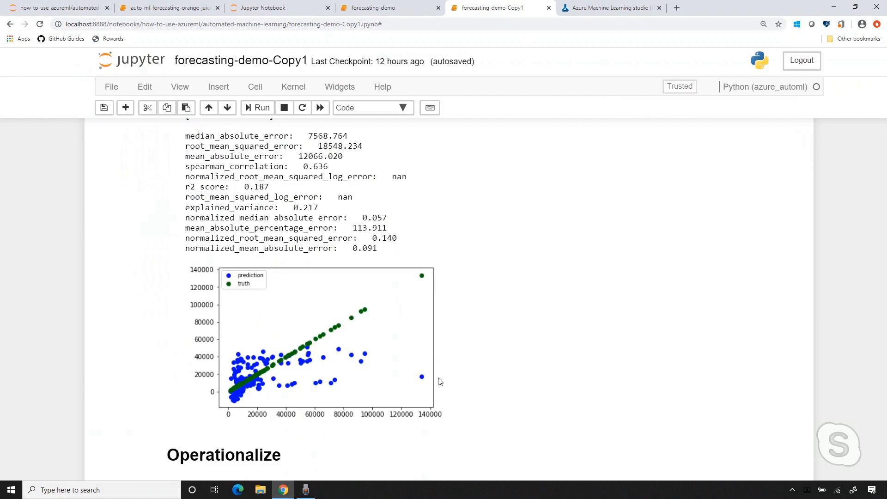
pyautogui.scroll(-3)
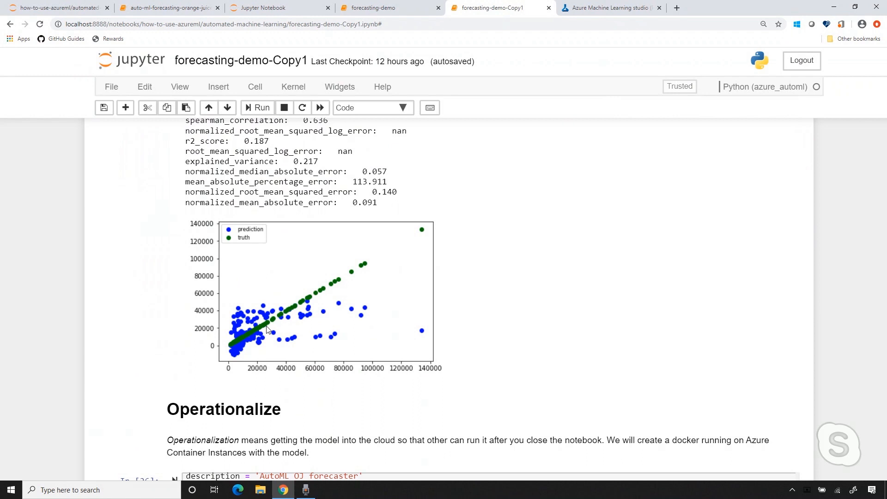
# Step: Scroll through model registration as AutoML30fd14c605, the scoring script and the automl-oj-forecast ACI deployment reported Healthy with logs
pyautogui.scroll(-3)
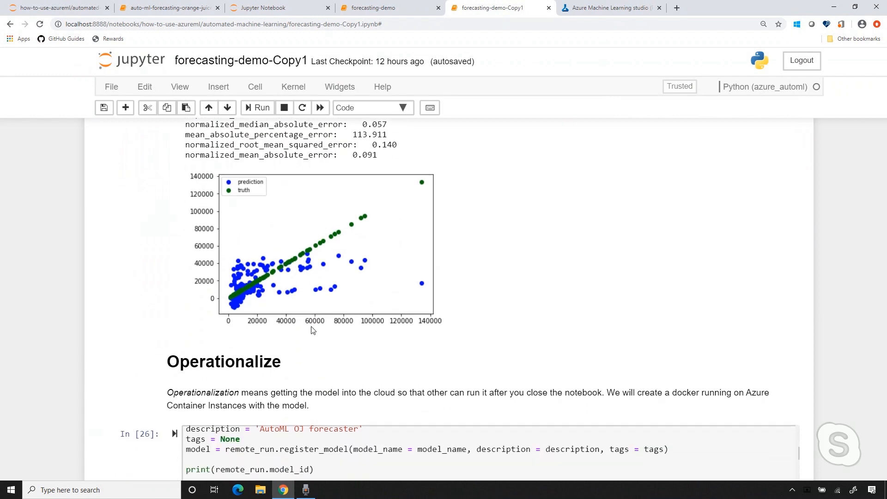
pyautogui.scroll(-3)
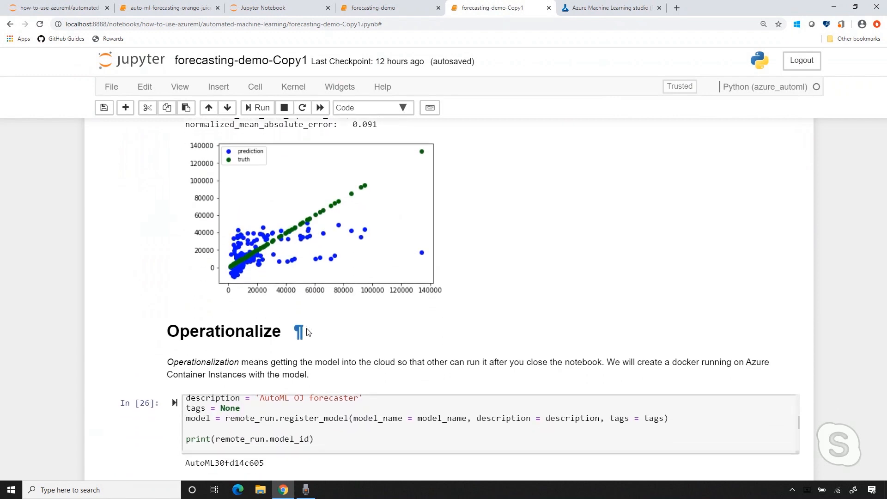
pyautogui.scroll(-3)
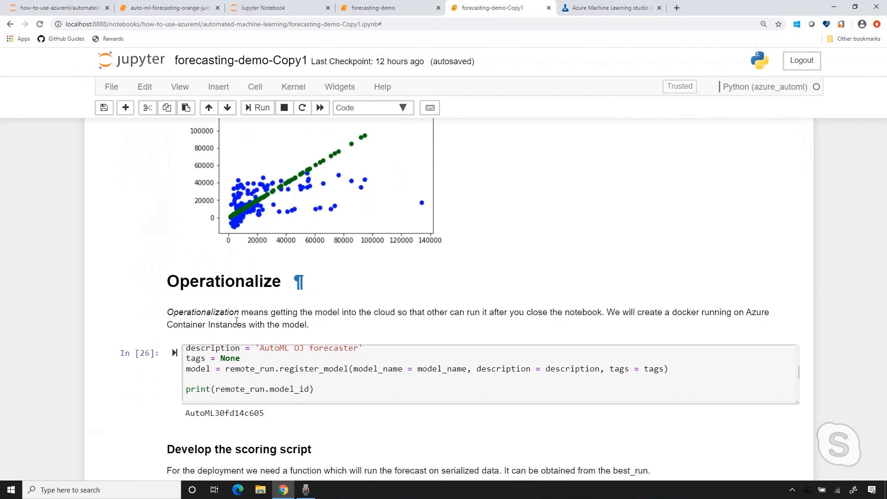
pyautogui.scroll(-3)
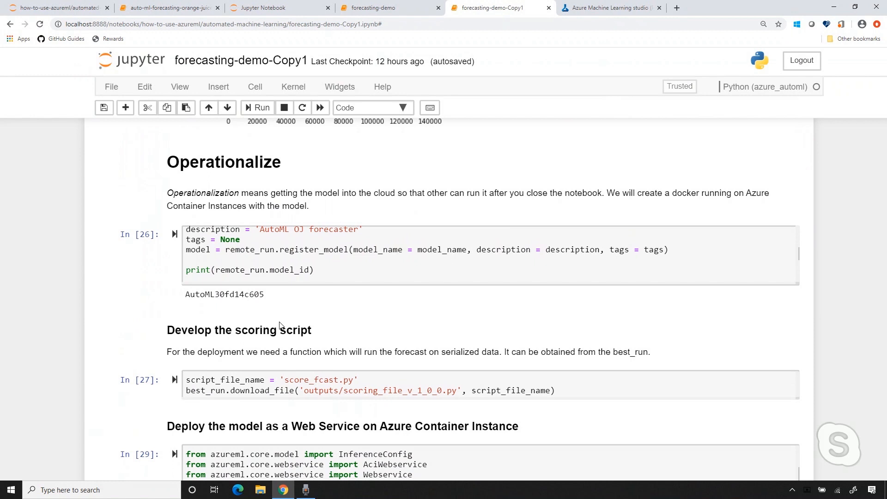
pyautogui.moveTo(351, 330)
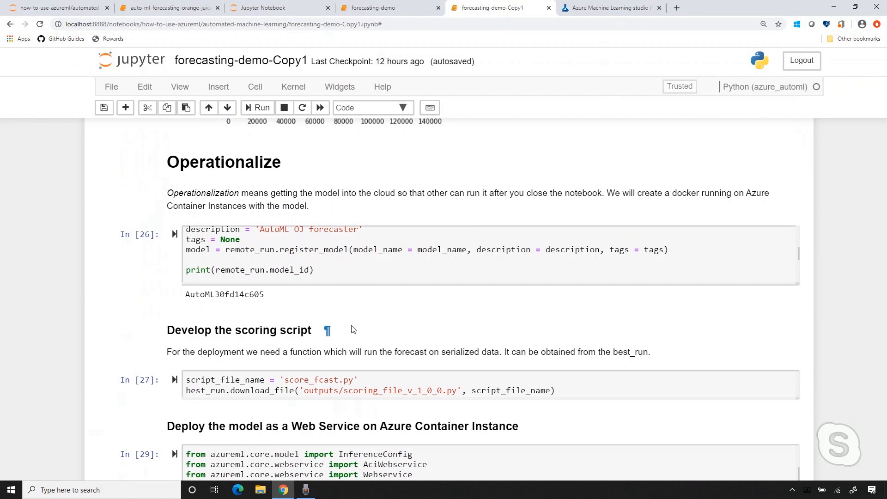
pyautogui.scroll(-3)
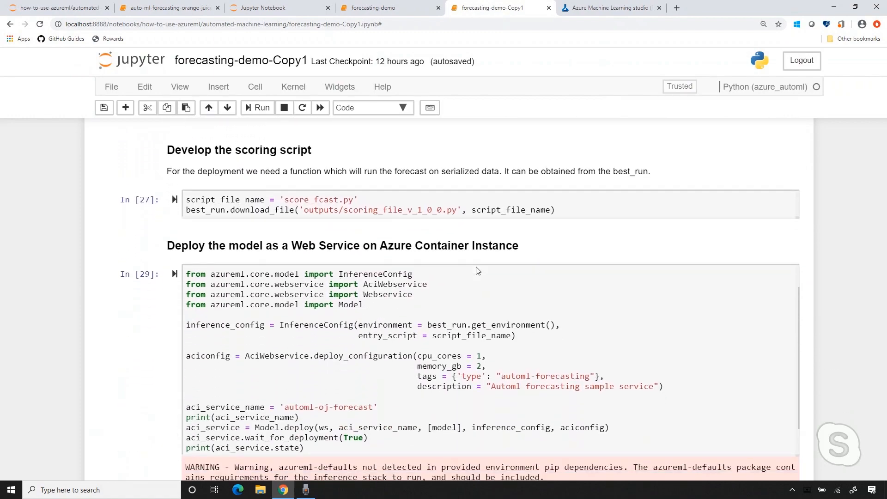
pyautogui.scroll(-3)
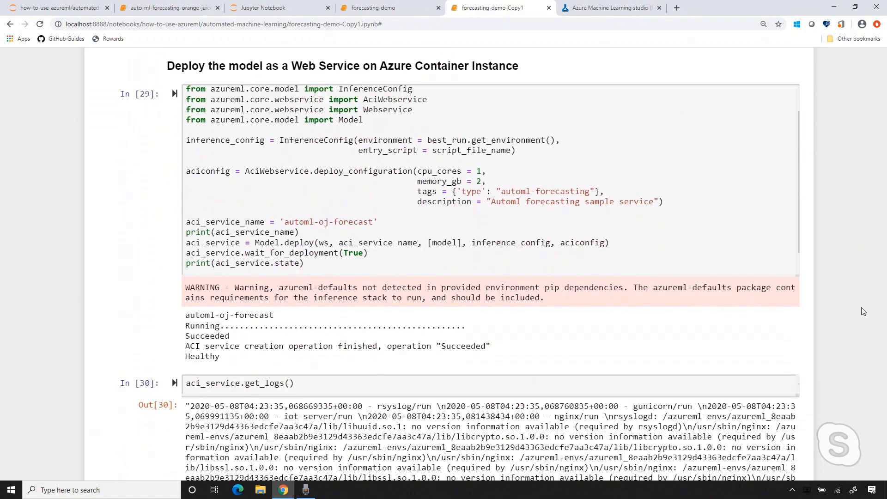
# Step: Scroll to the Call the service cell's forecast table for dominicks store 2 and the delete-service cell
pyautogui.scroll(-3)
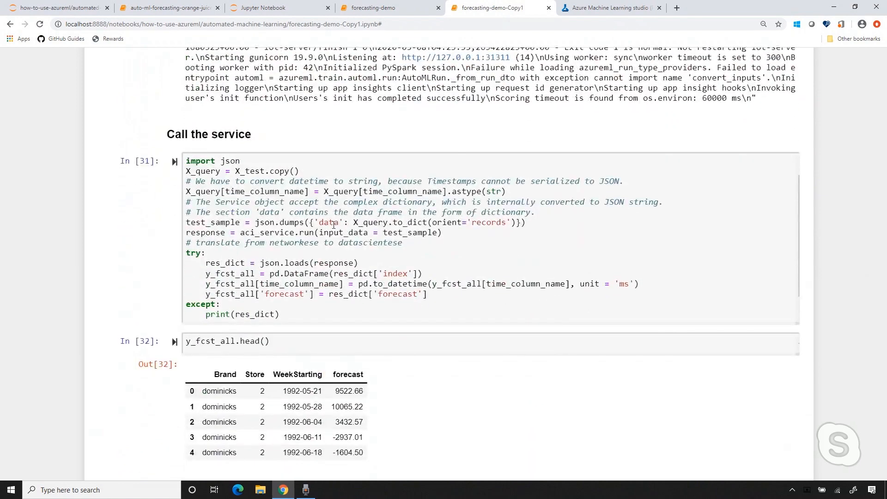
pyautogui.scroll(-3)
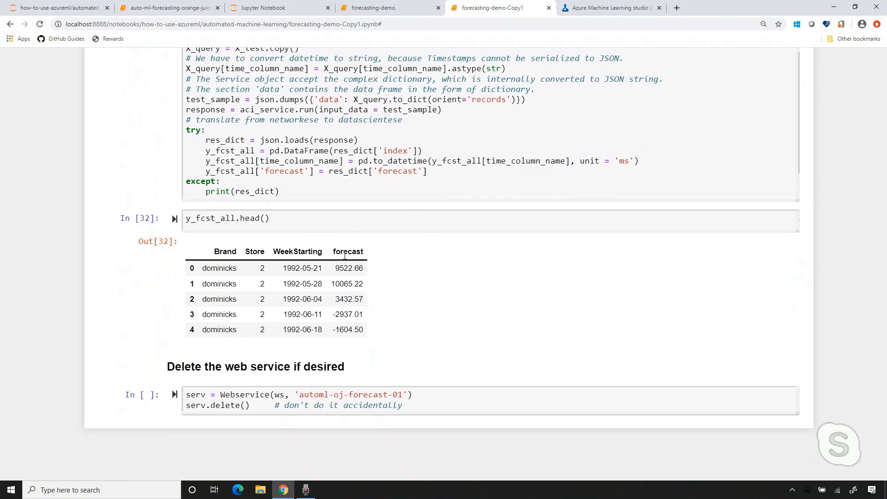
# Step: Scroll back up past the logs to the scoring-script download and ACI deployment cells
pyautogui.scroll(3)
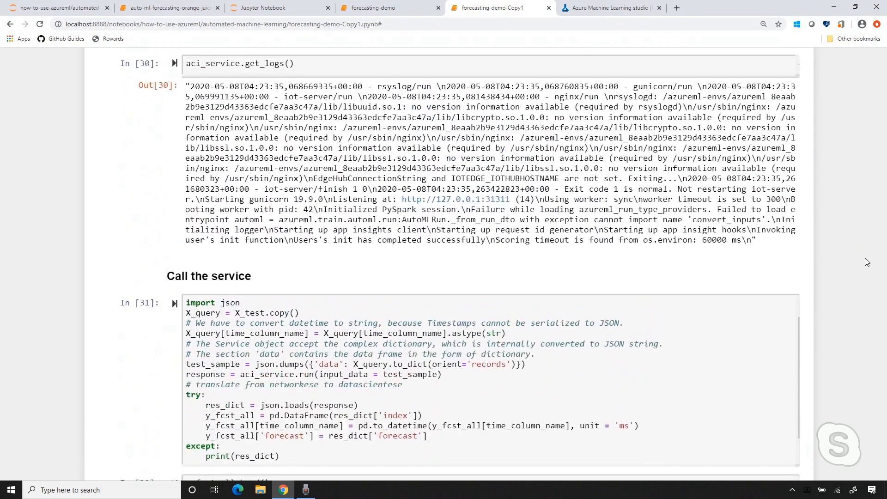
pyautogui.scroll(3)
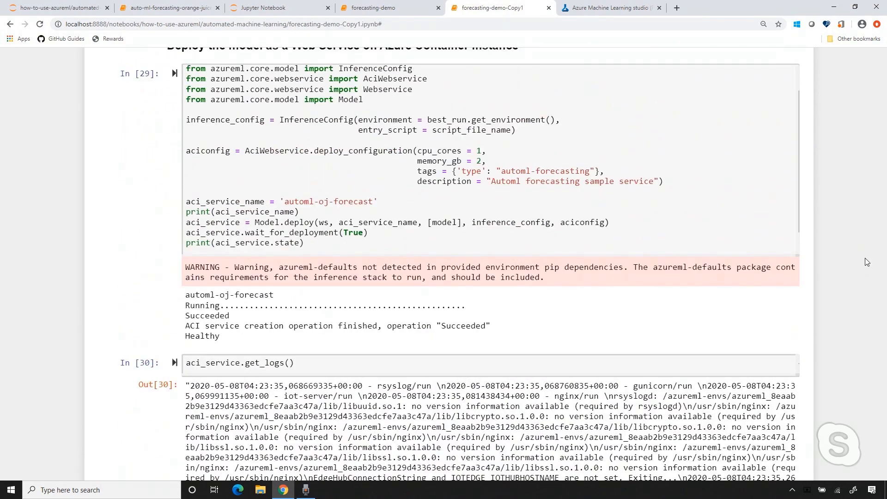
pyautogui.scroll(3)
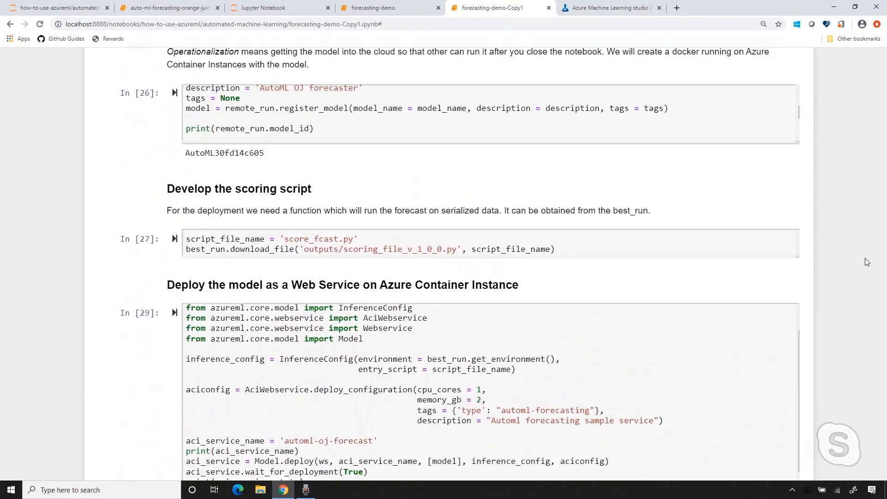
pyautogui.scroll(3)
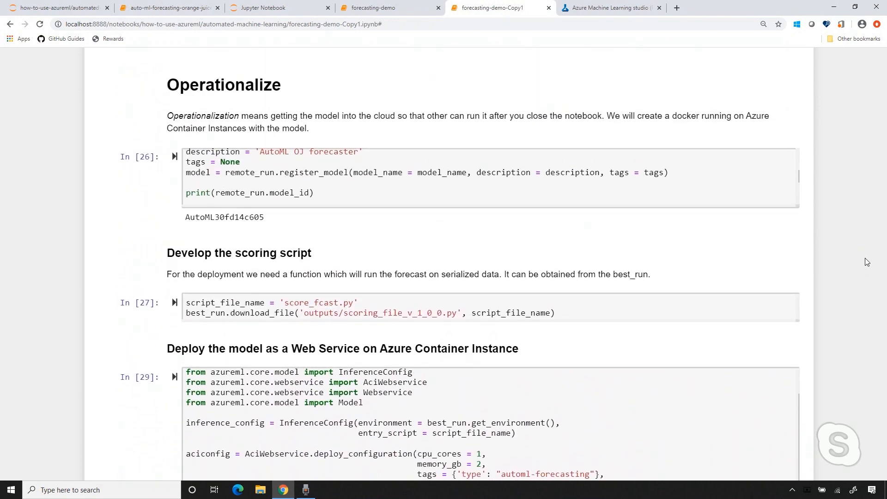
pyautogui.scroll(-3)
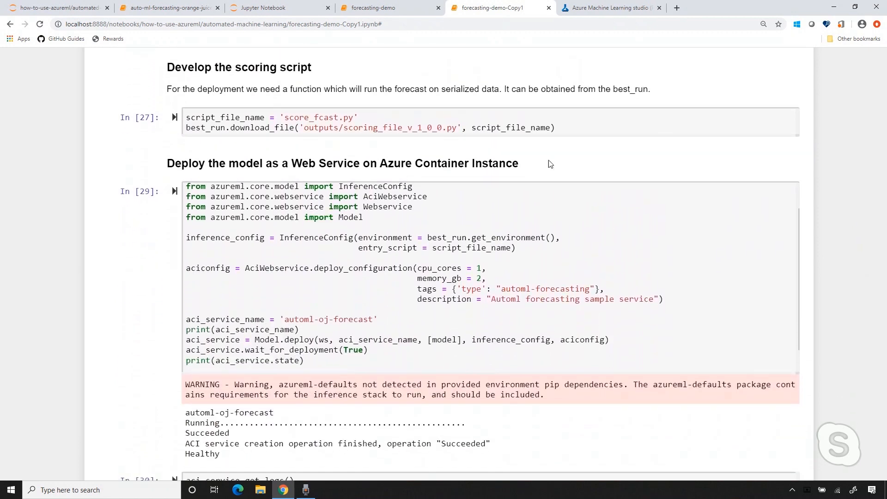
pyautogui.moveTo(387, 128)
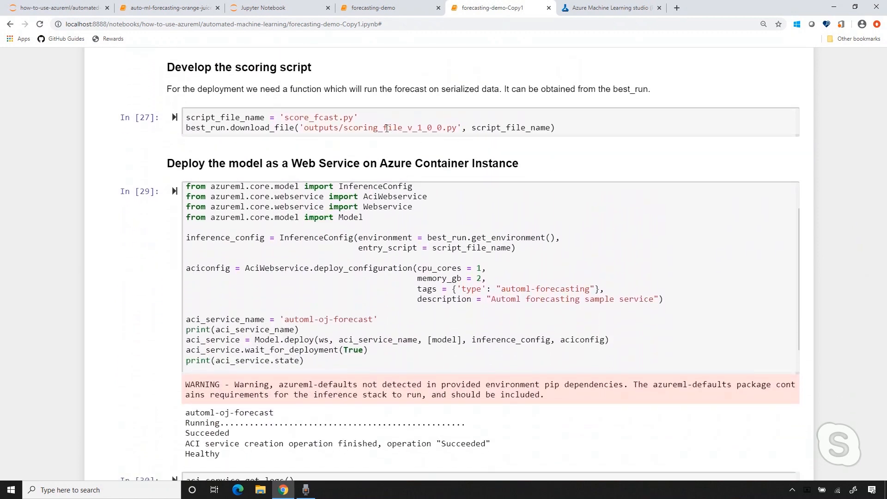